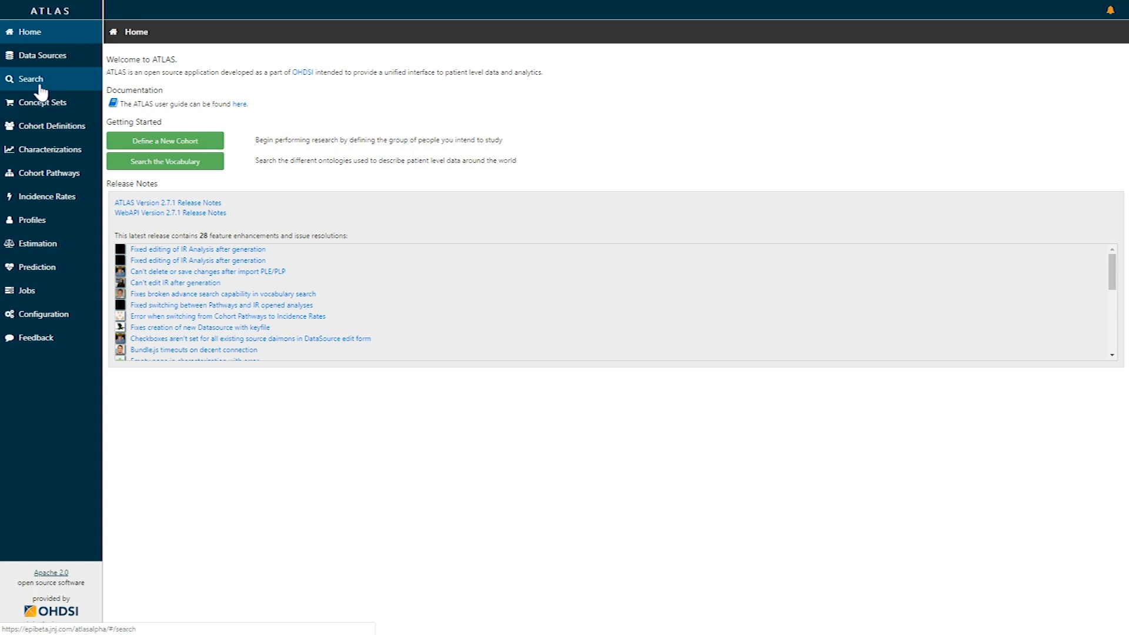
# Go to the vocabulary search page, glance at the Import option, and return to text search.
pyautogui.click(31, 79)
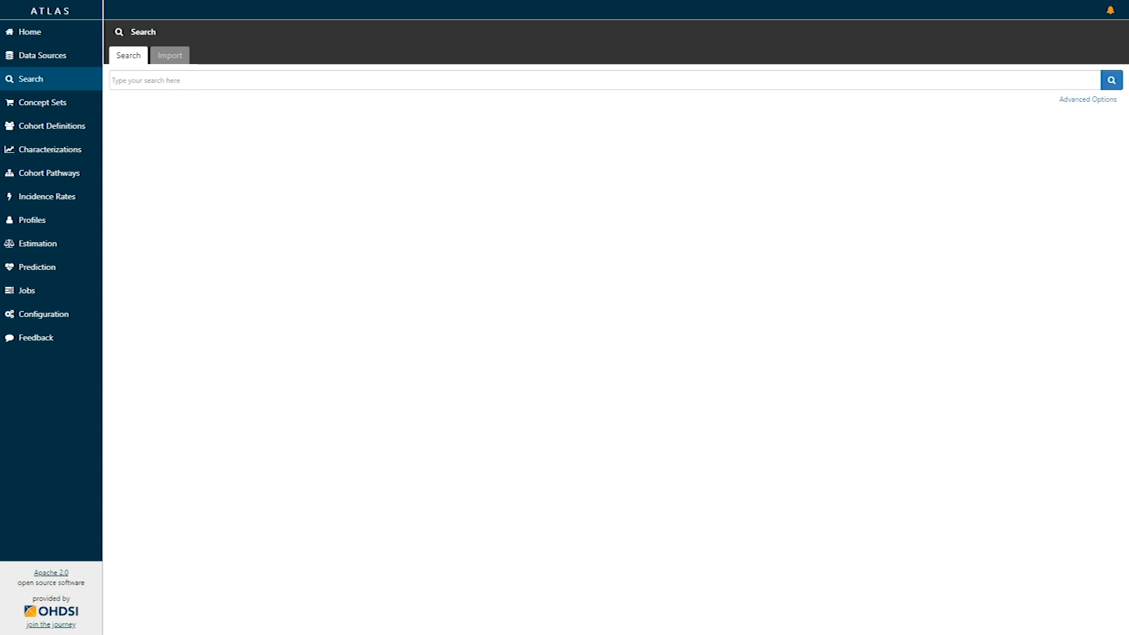
pyautogui.click(169, 55)
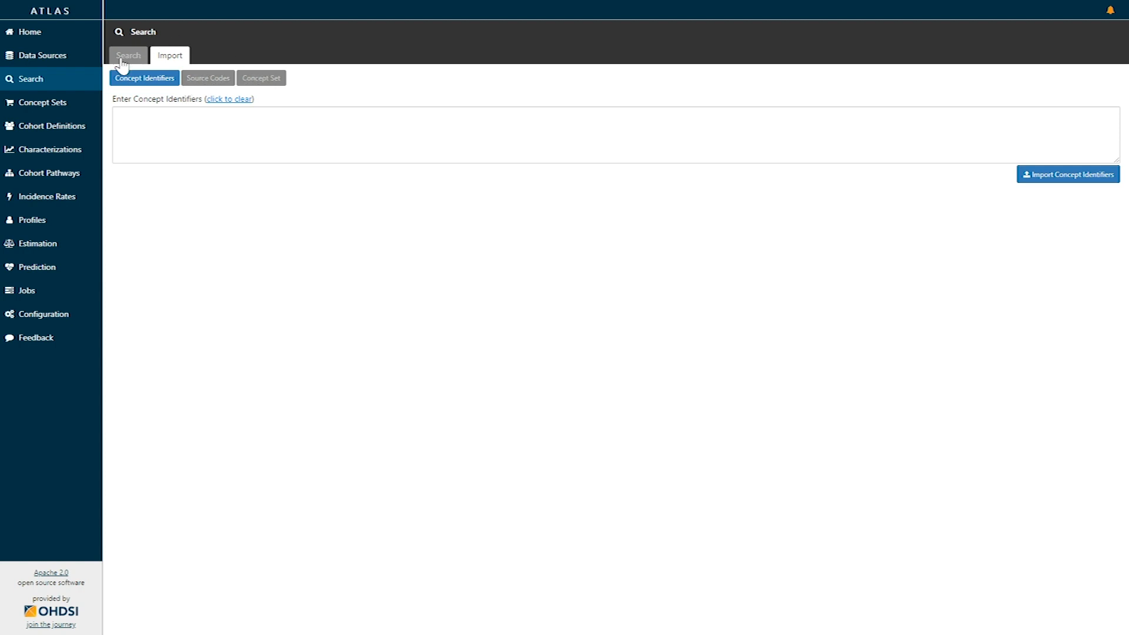
pyautogui.click(128, 56)
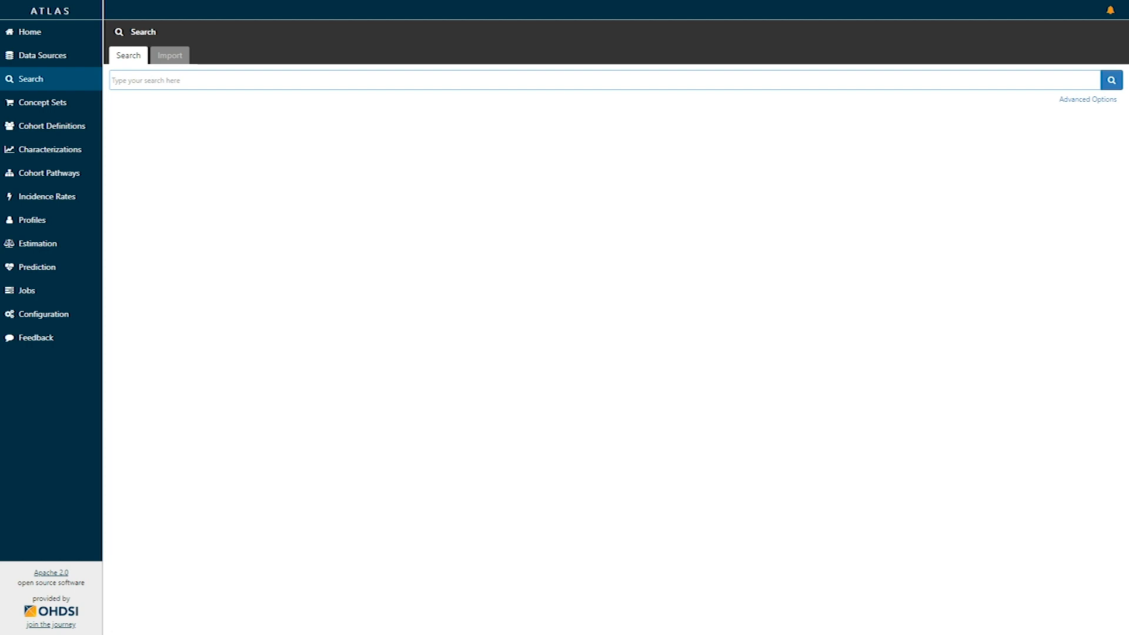
# Search the vocabulary for 'hypertension', returning 1,278 matching concepts.
pyautogui.write('hypertension')
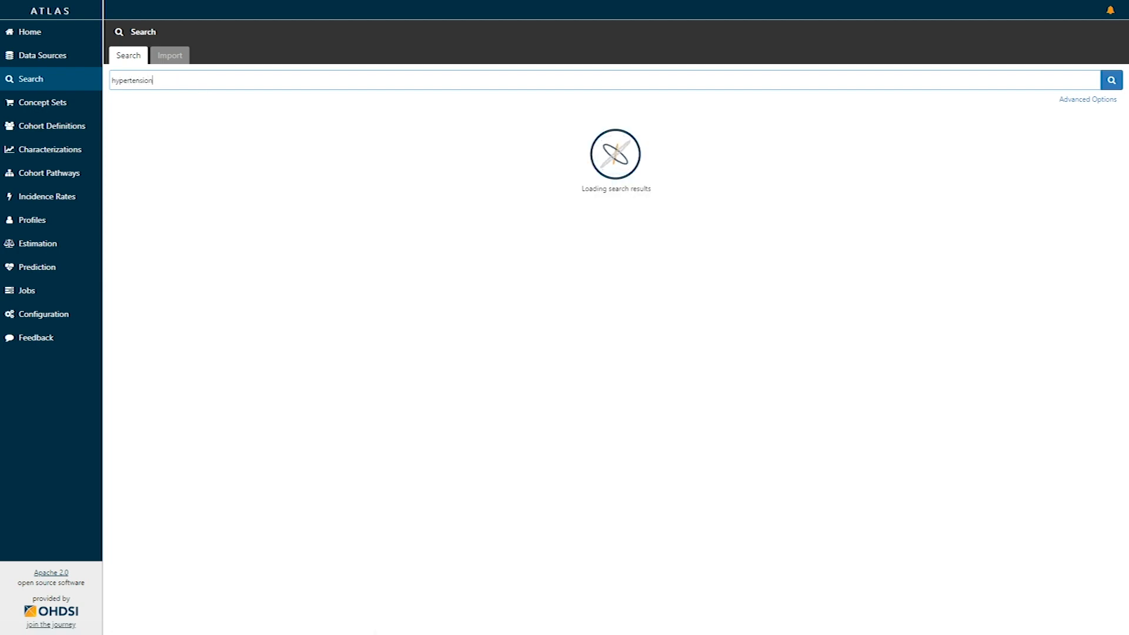
pyautogui.click(1112, 80)
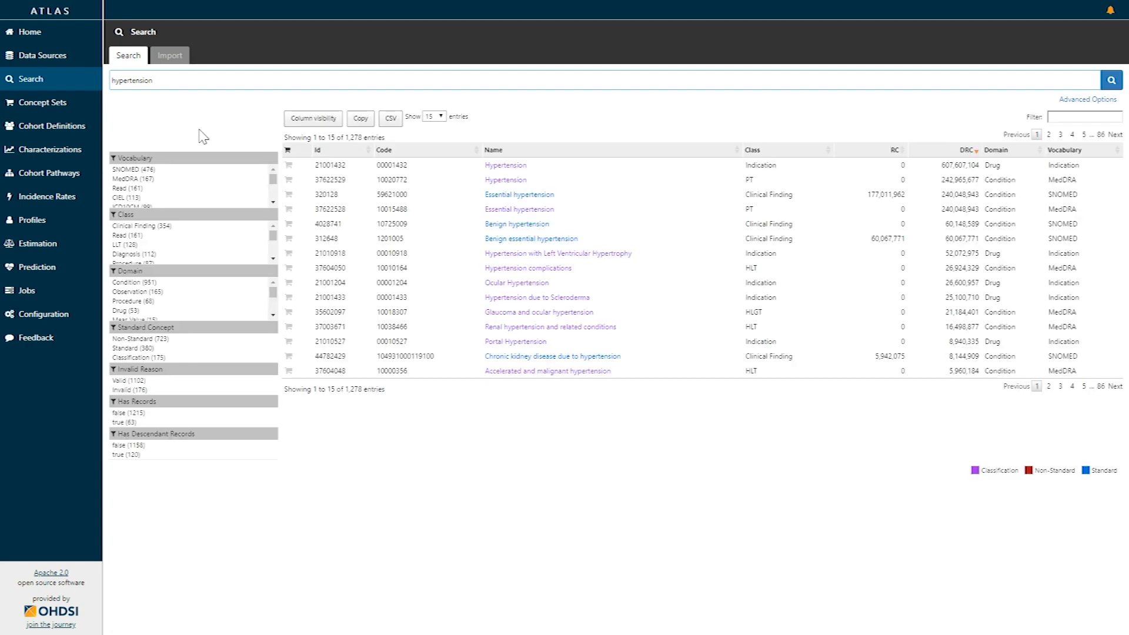
pyautogui.moveTo(206, 135)
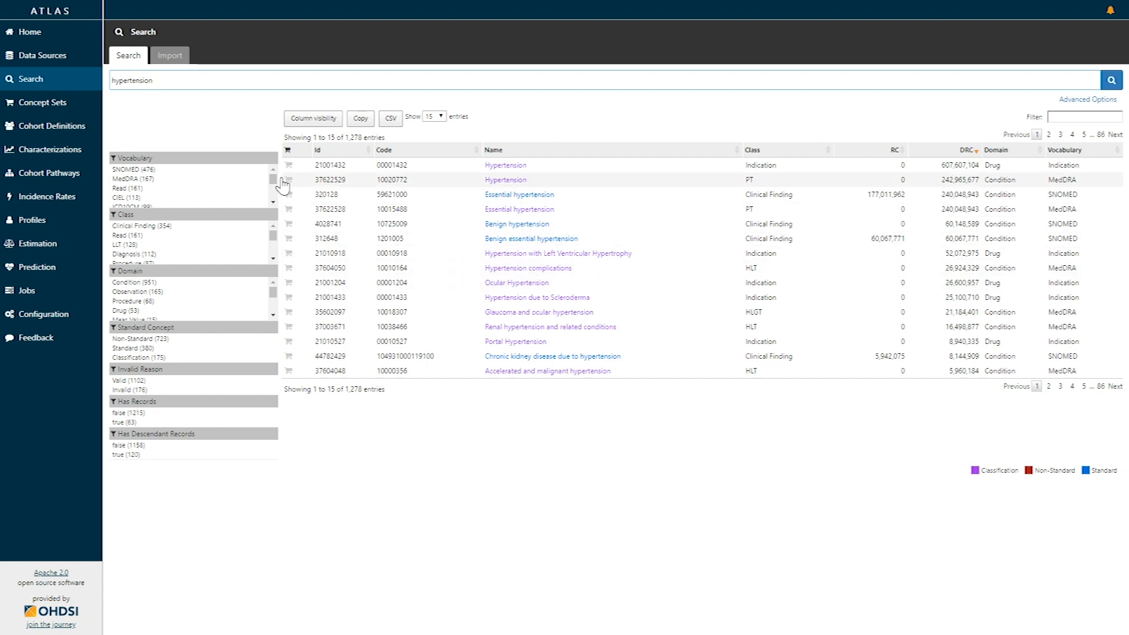
pyautogui.moveTo(223, 129)
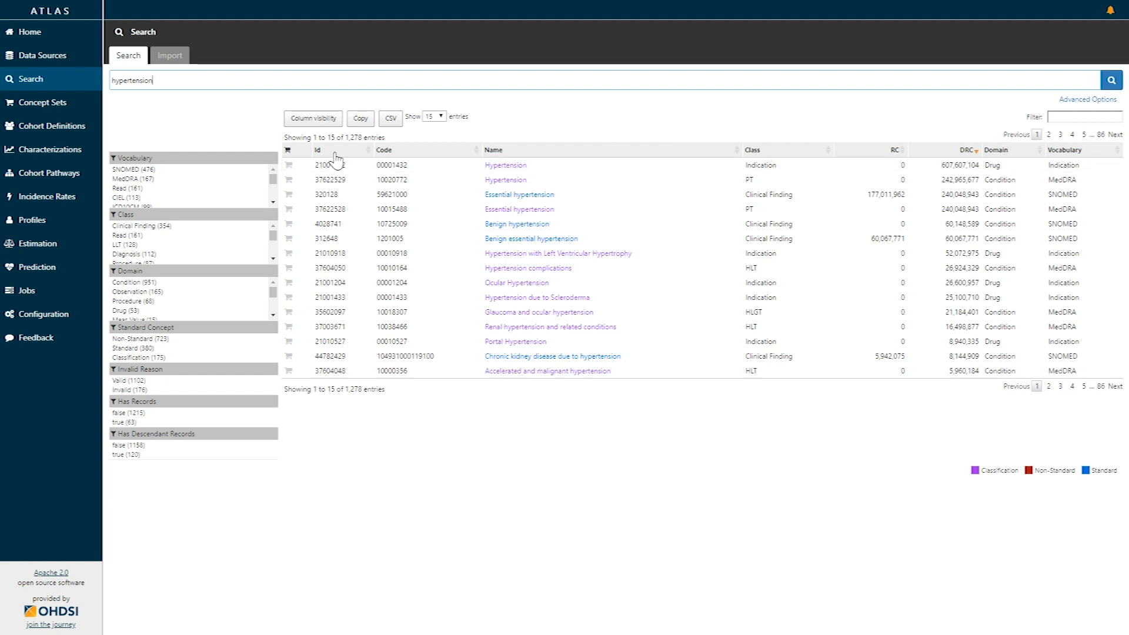
pyautogui.moveTo(338, 158)
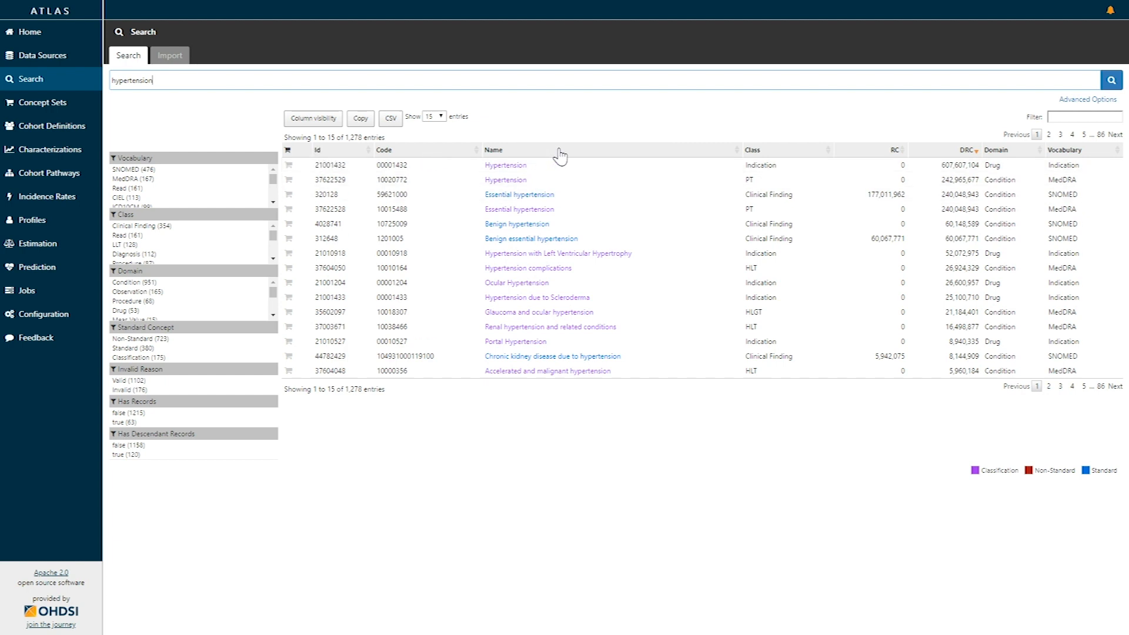
pyautogui.moveTo(792, 153)
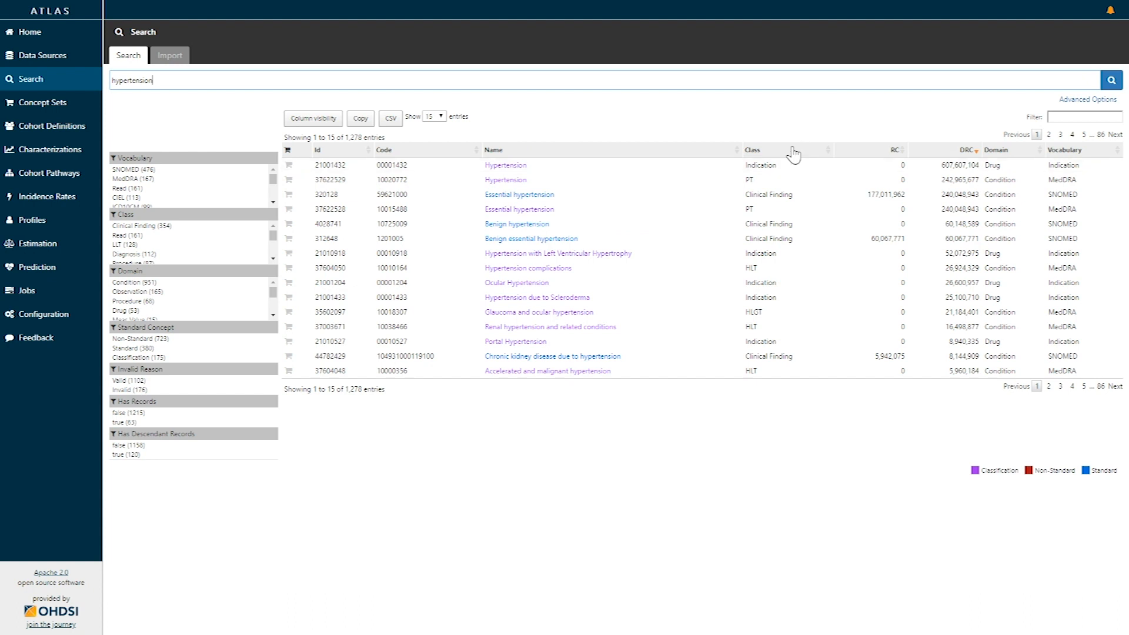
pyautogui.moveTo(941, 153)
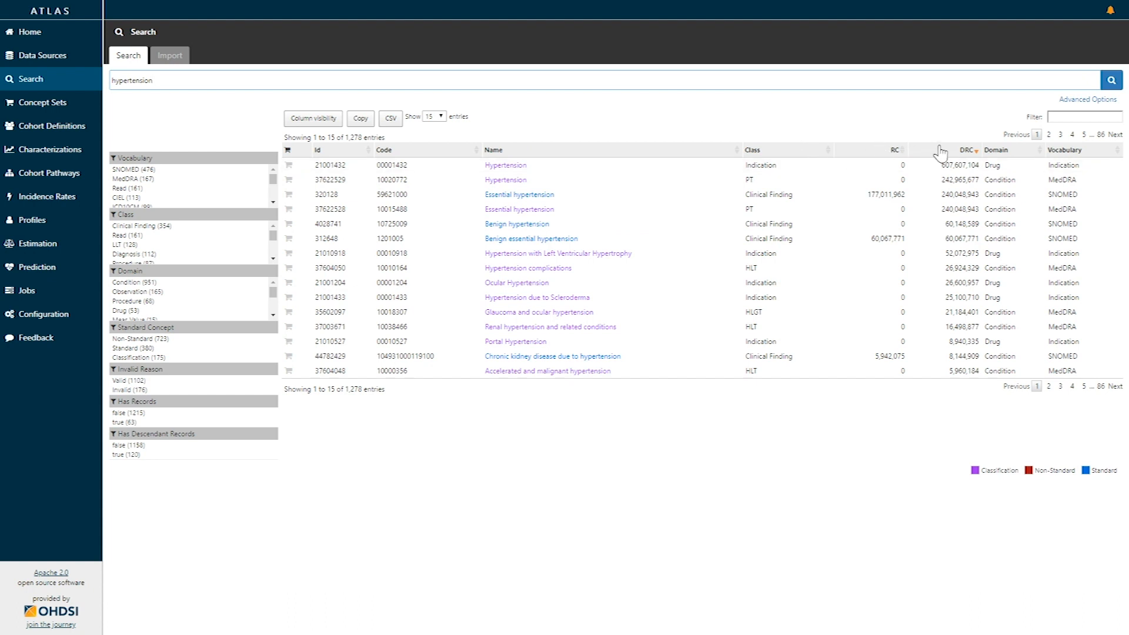
pyautogui.moveTo(1094, 152)
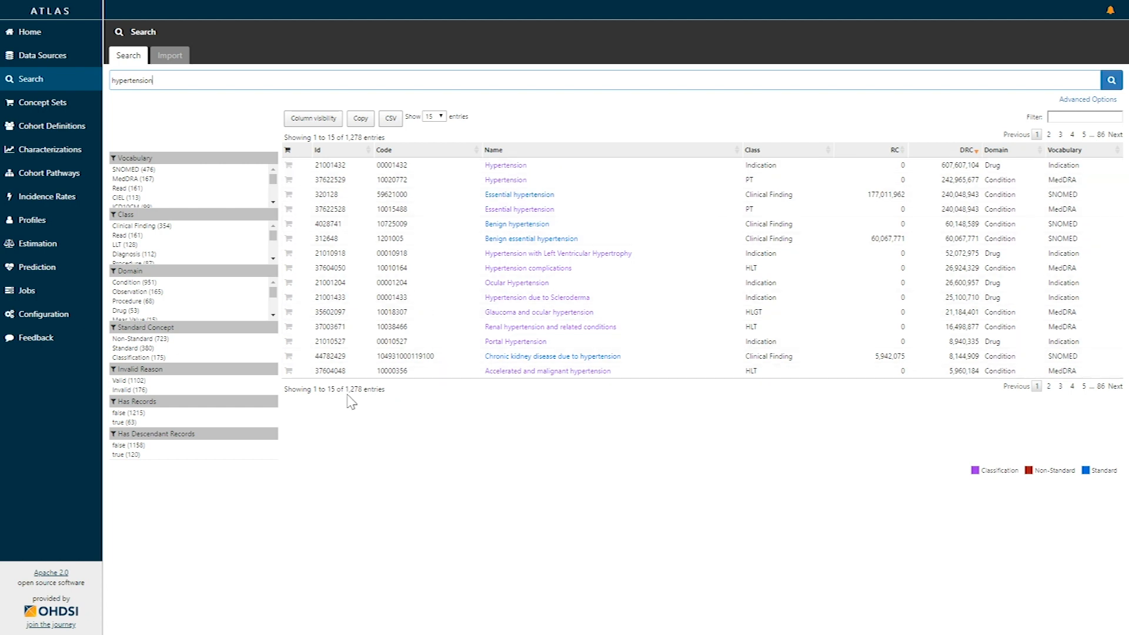
pyautogui.moveTo(399, 397)
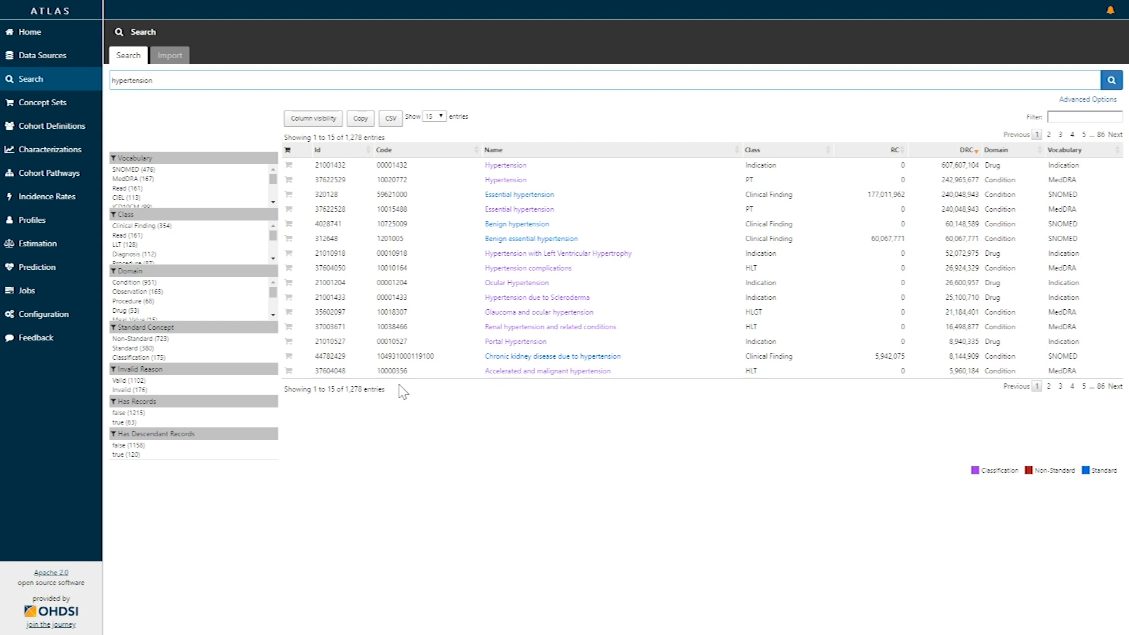
pyautogui.moveTo(404, 390)
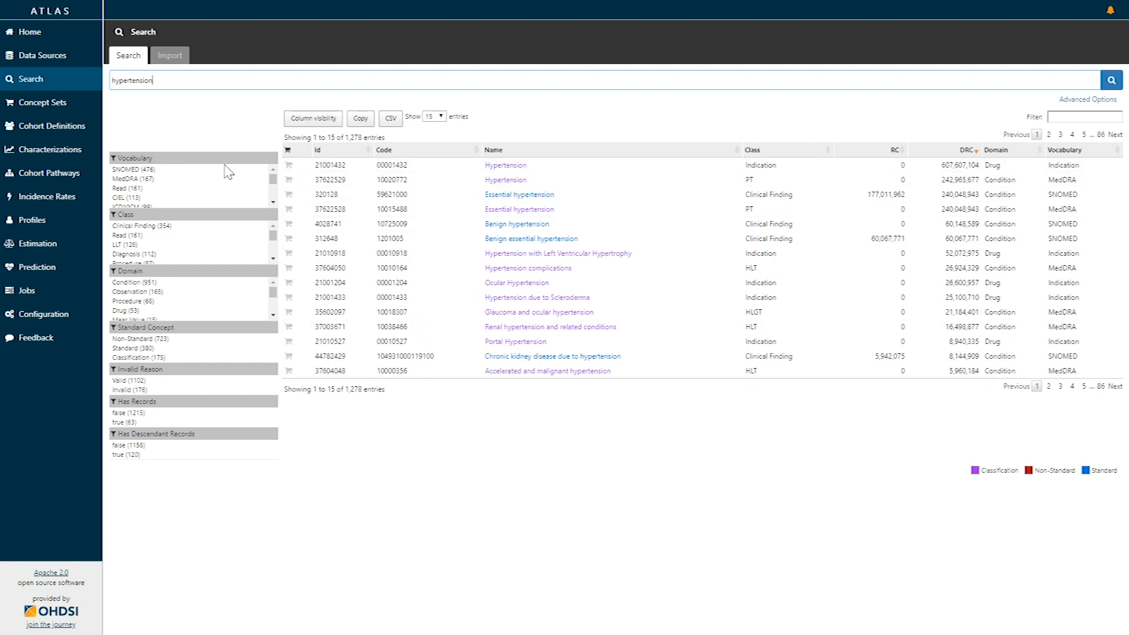
pyautogui.moveTo(213, 165)
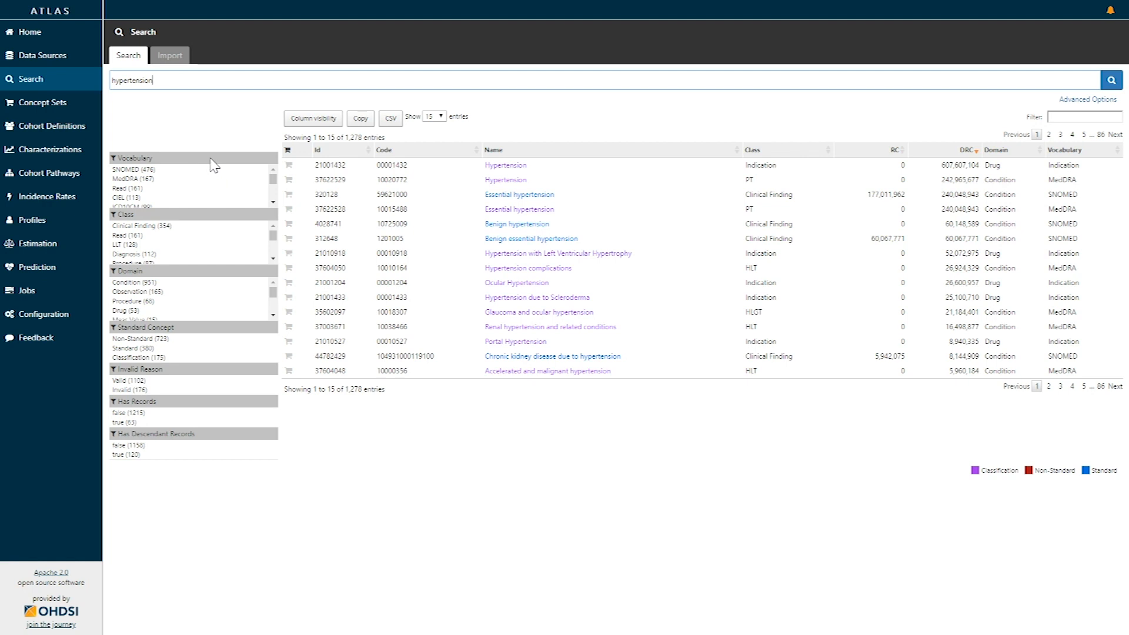
pyautogui.moveTo(218, 168)
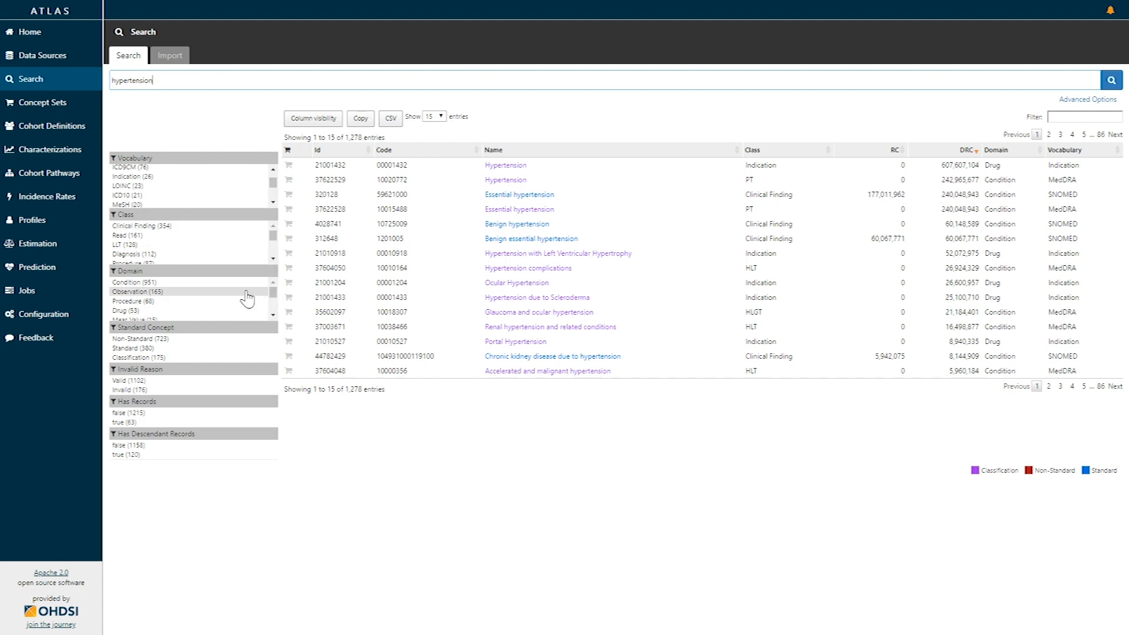
pyautogui.moveTo(187, 358)
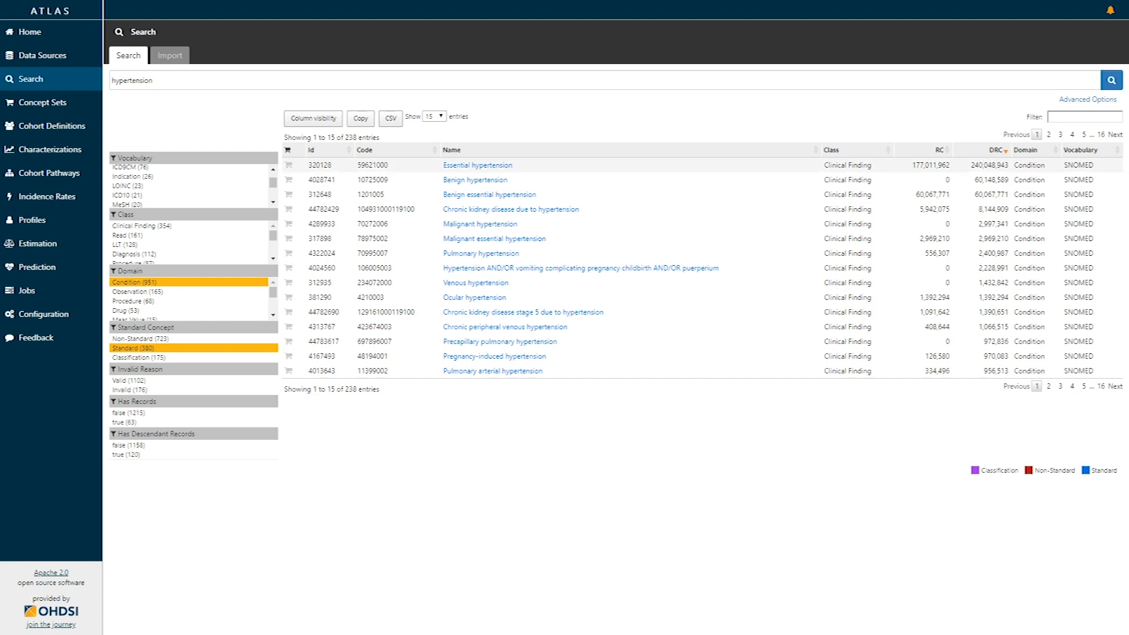
pyautogui.moveTo(503, 181)
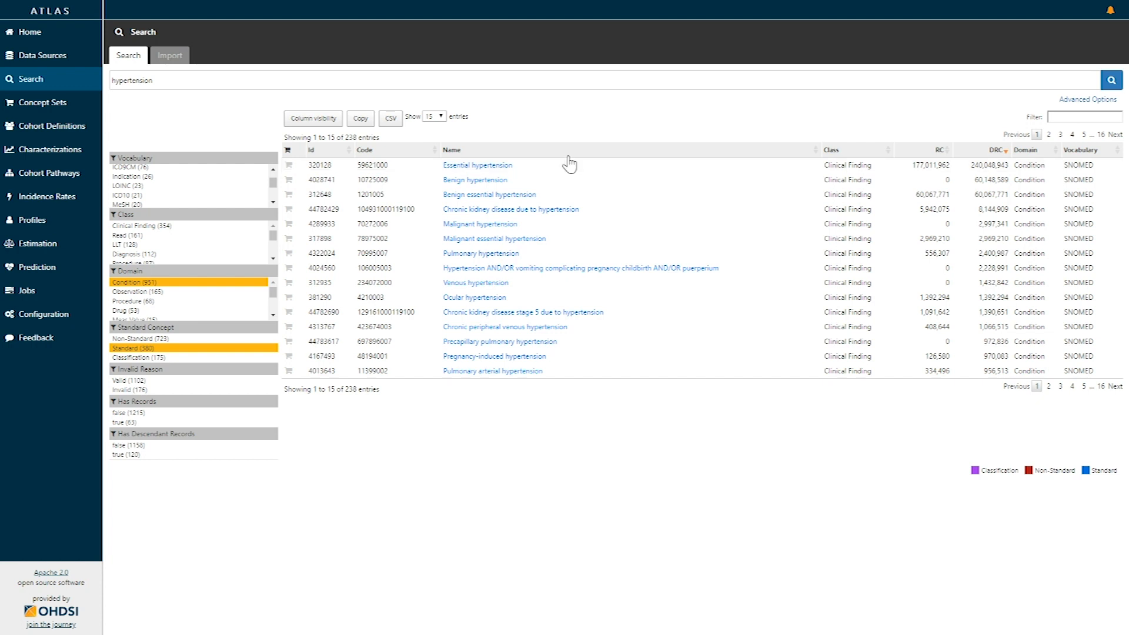
pyautogui.moveTo(544, 167)
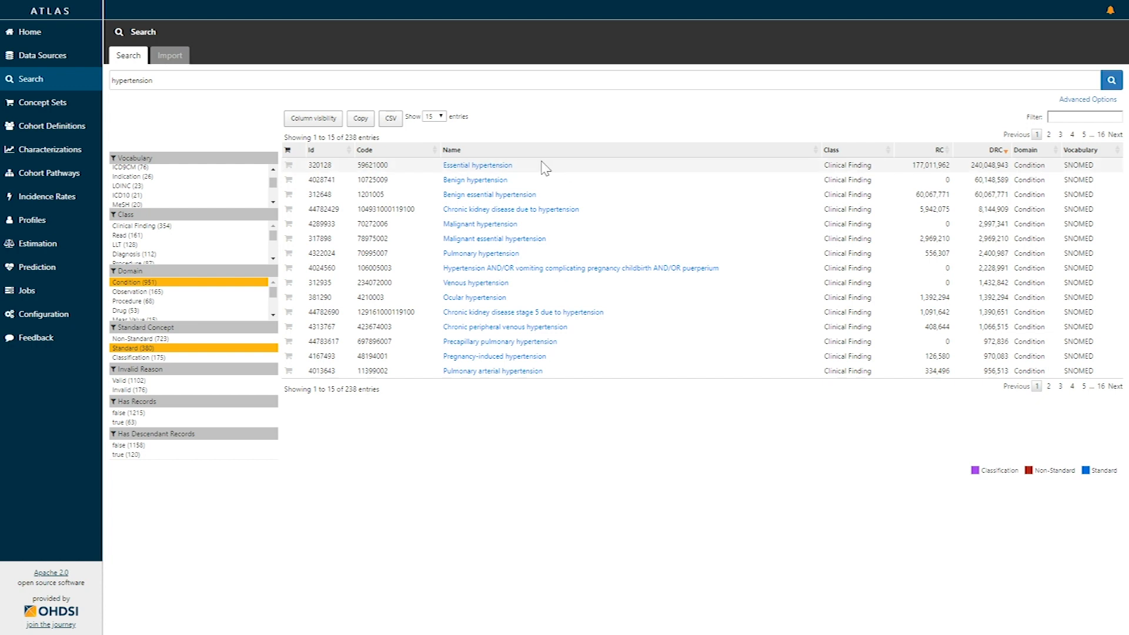
pyautogui.moveTo(541, 173)
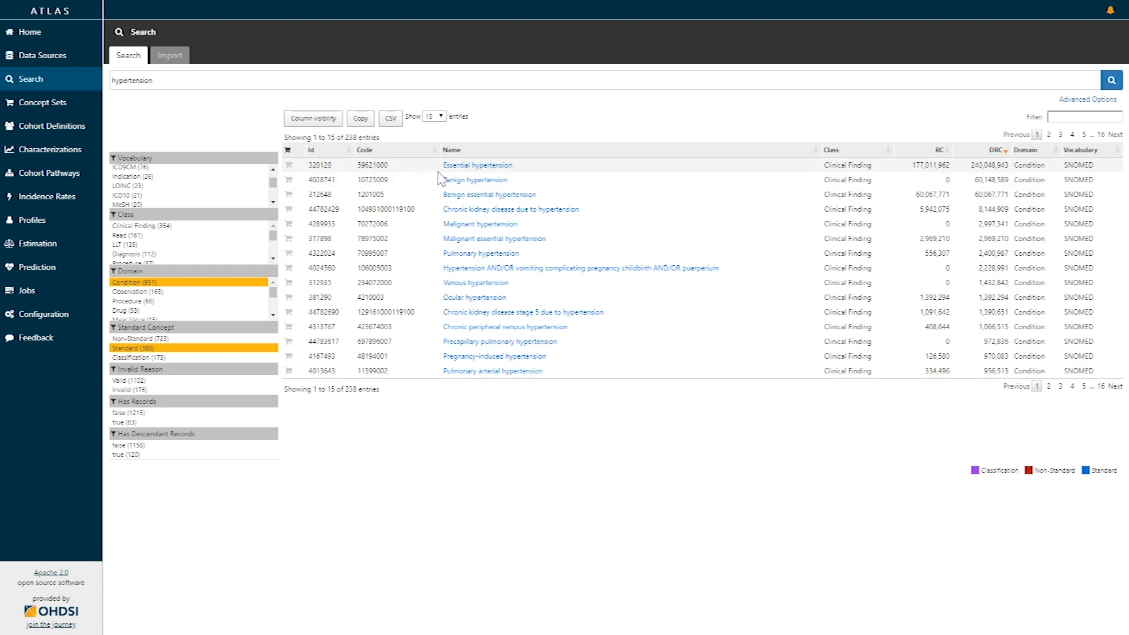
pyautogui.moveTo(465, 168)
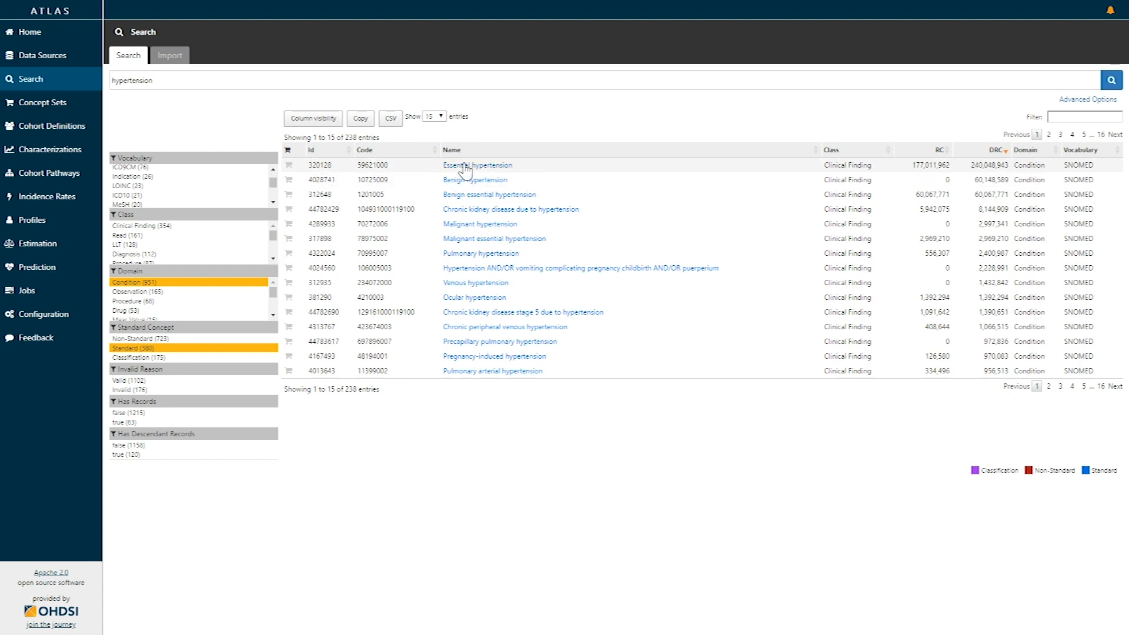
pyautogui.moveTo(489, 180)
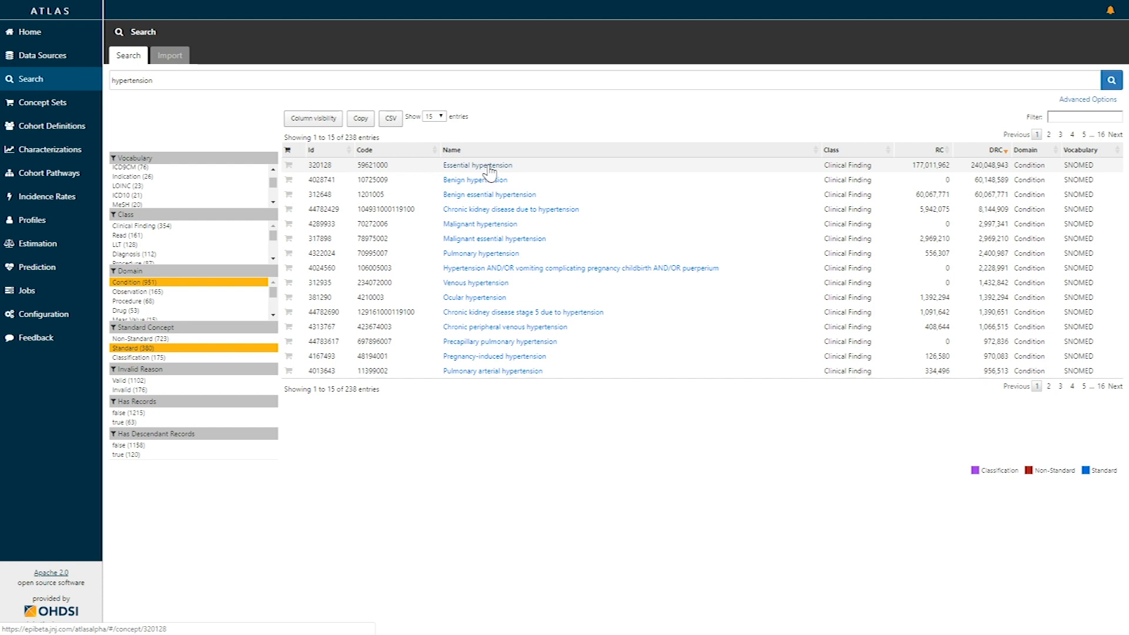
pyautogui.click(478, 165)
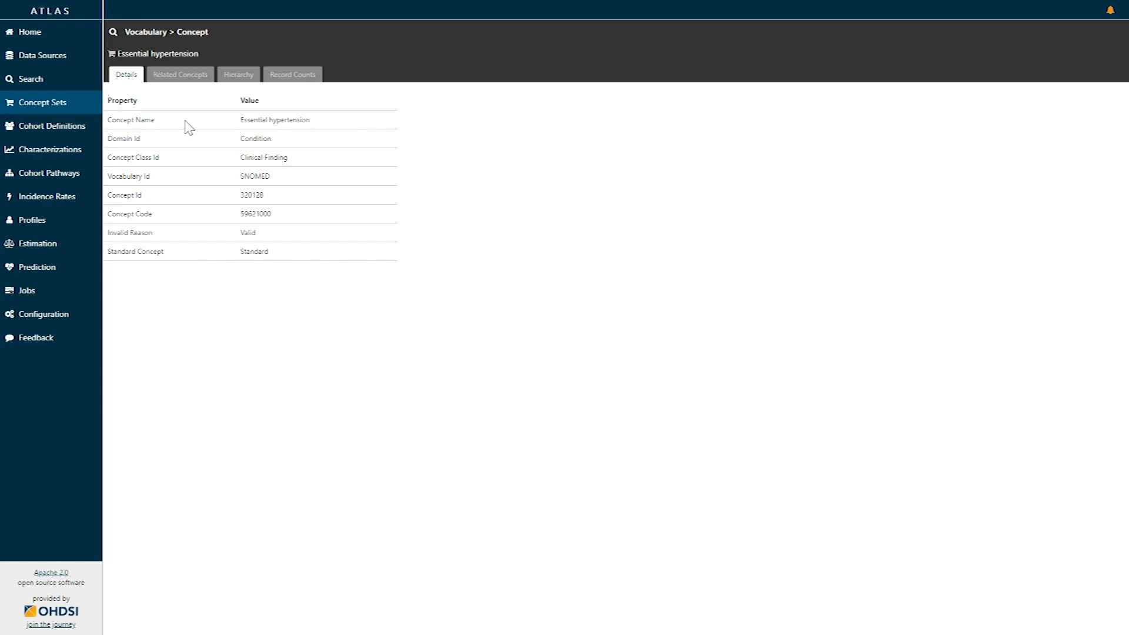
pyautogui.moveTo(201, 133)
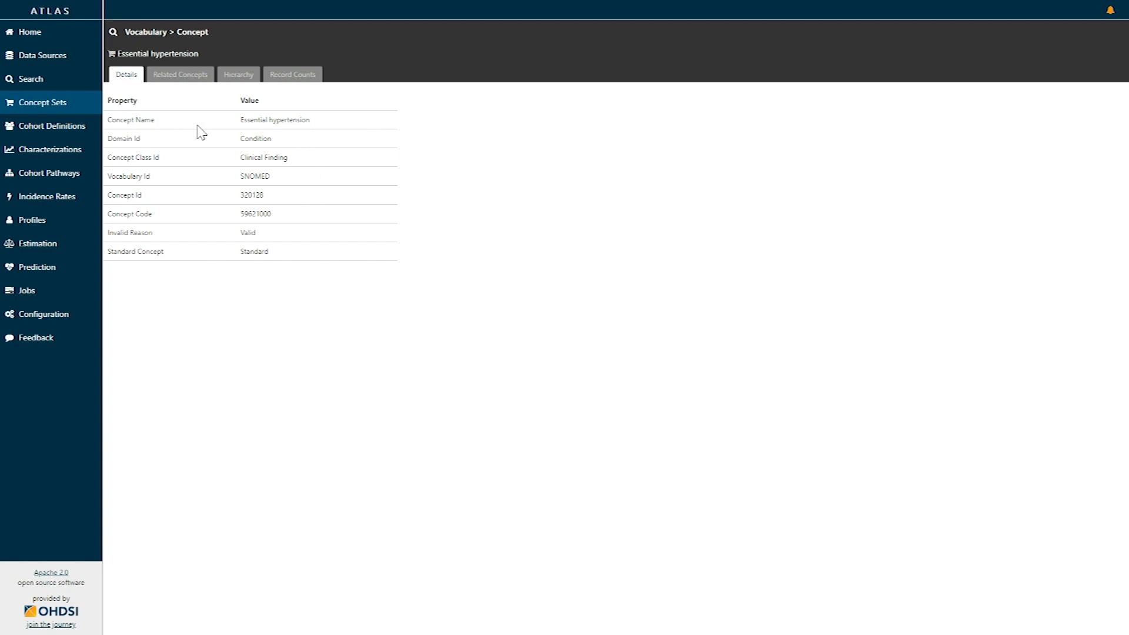
pyautogui.moveTo(254, 186)
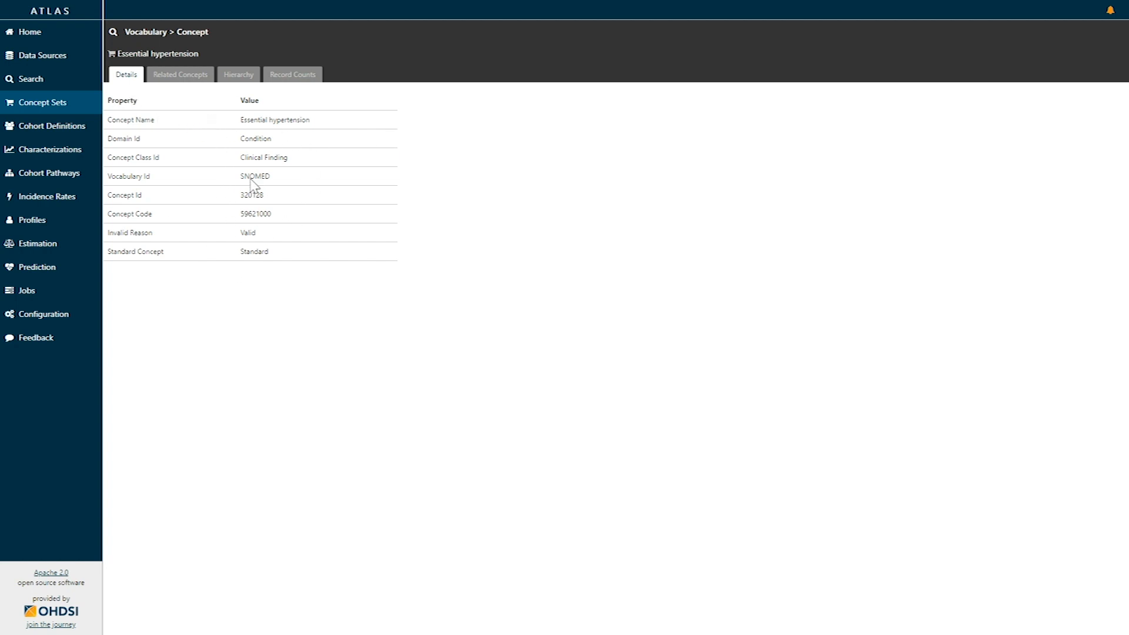
pyautogui.moveTo(293, 148)
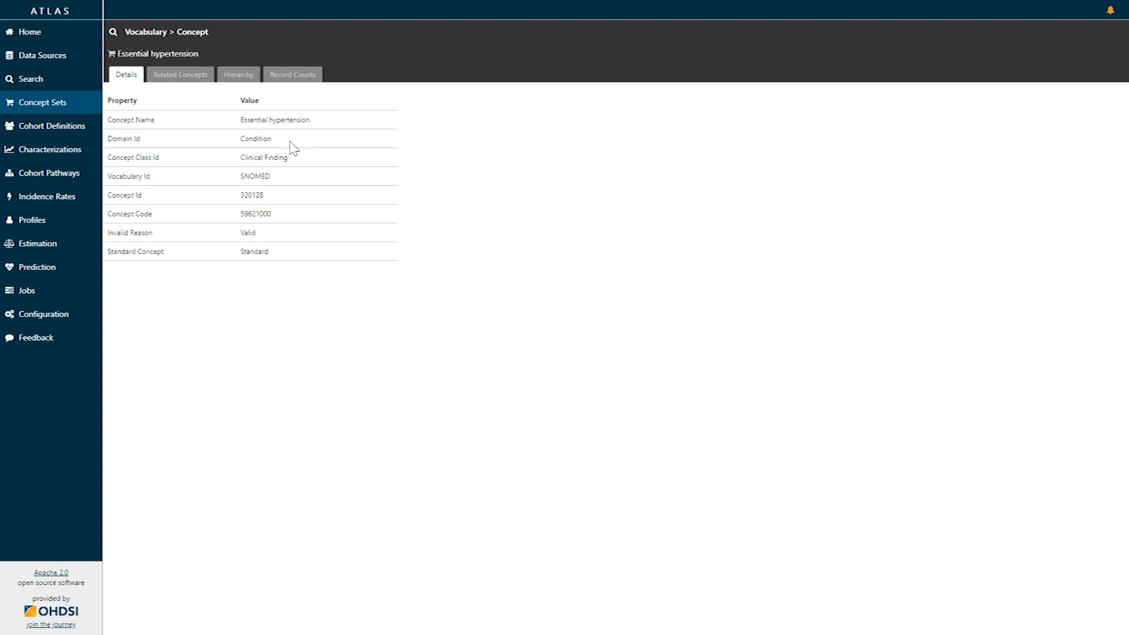
pyautogui.moveTo(288, 174)
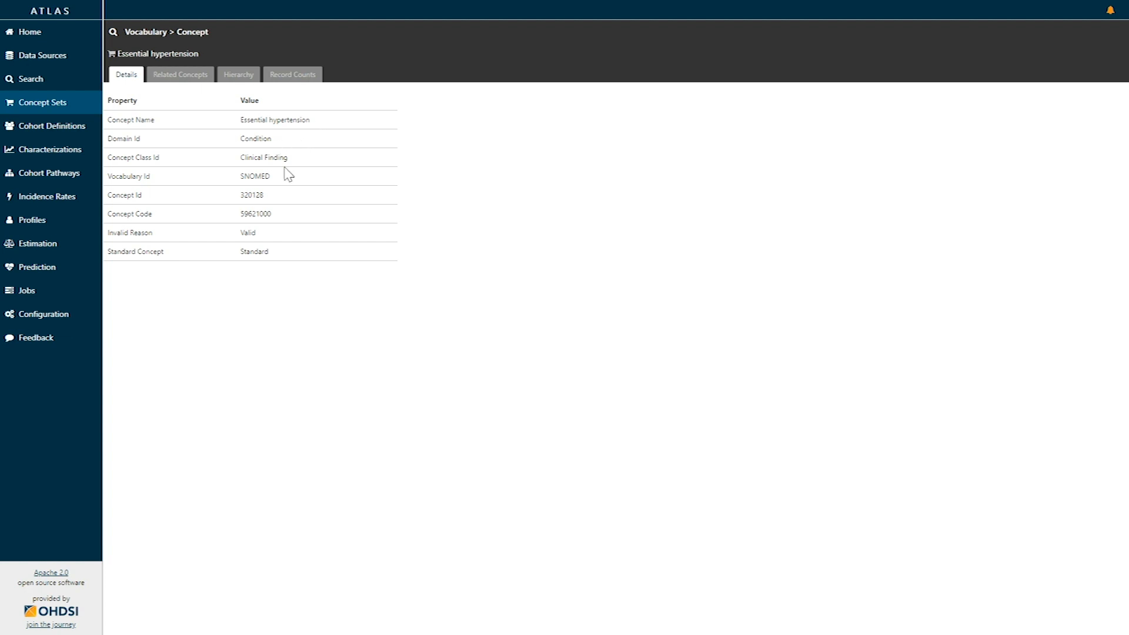
pyautogui.moveTo(281, 185)
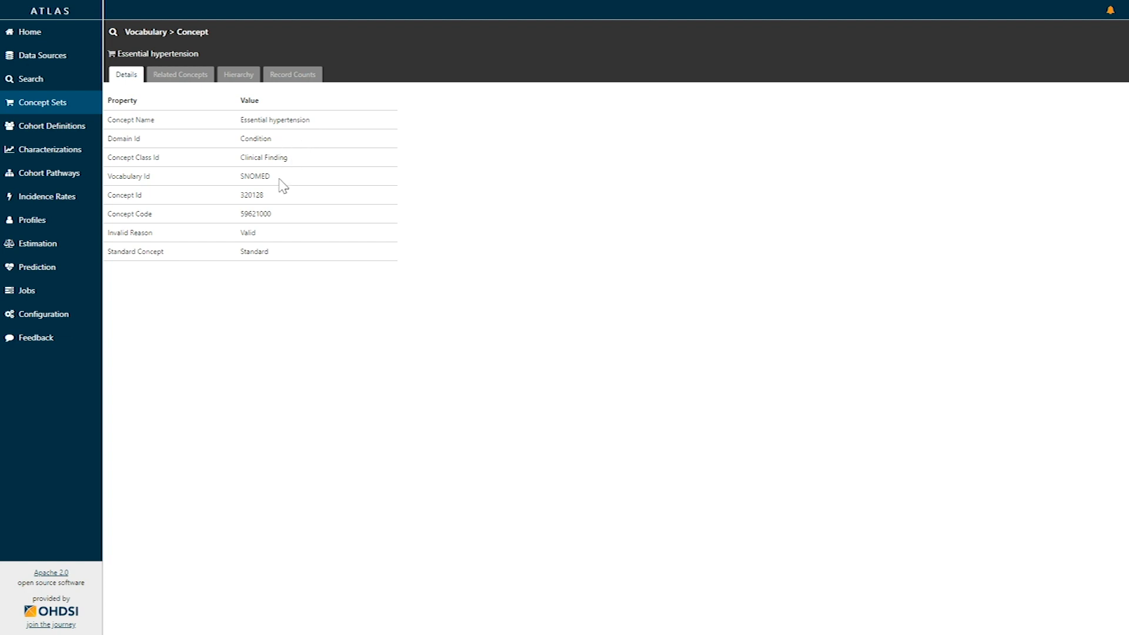
pyautogui.moveTo(280, 203)
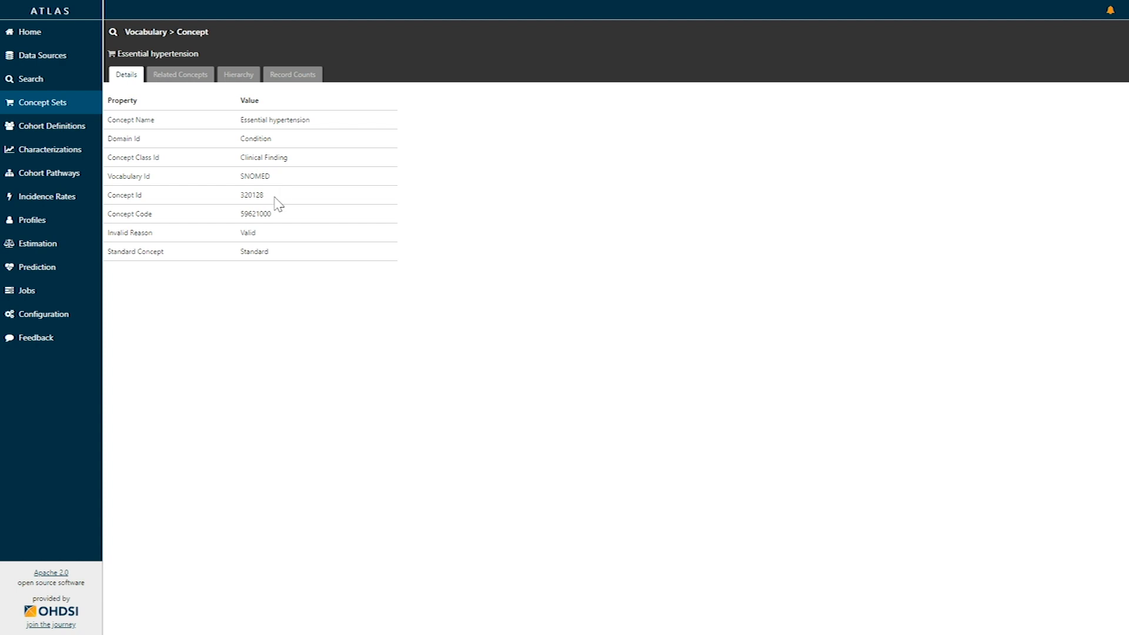
pyautogui.moveTo(259, 207)
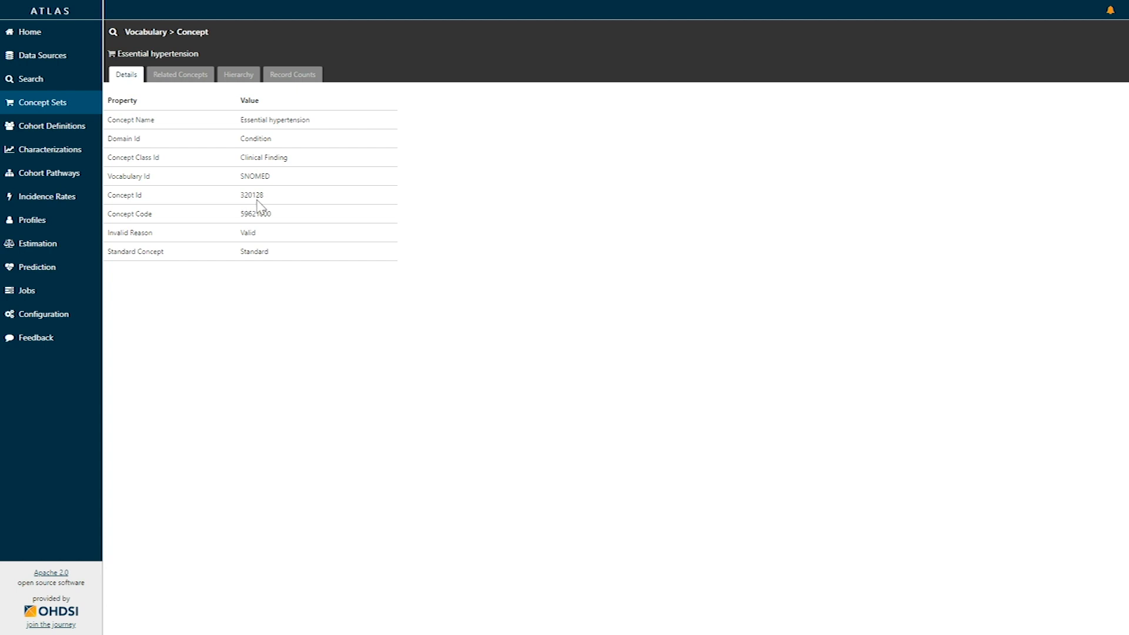
pyautogui.moveTo(281, 219)
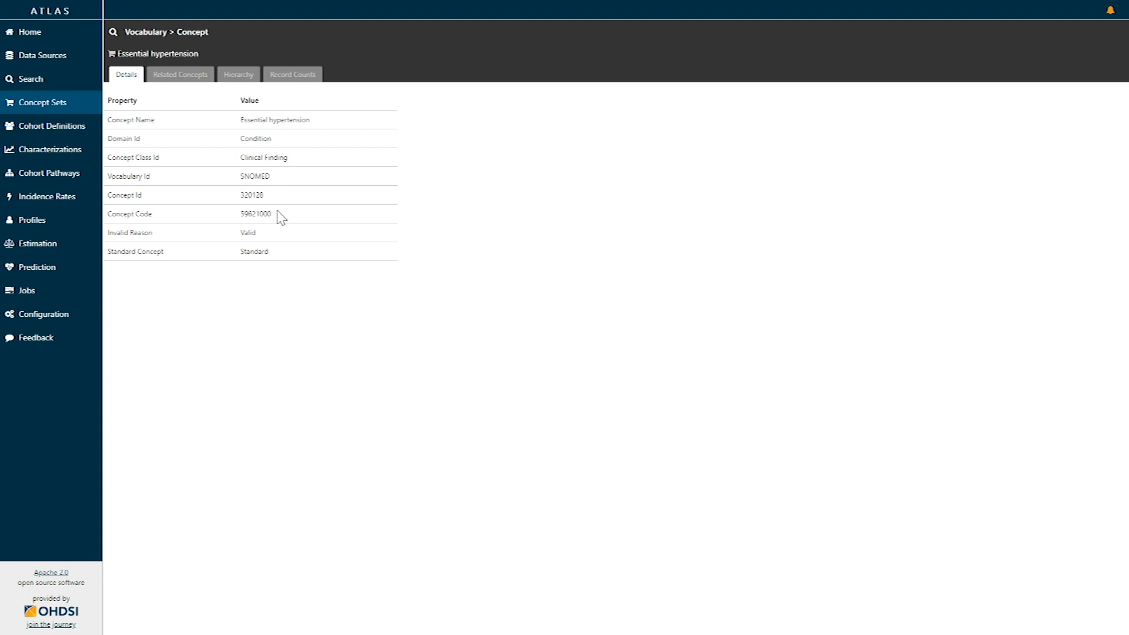
pyautogui.moveTo(275, 220)
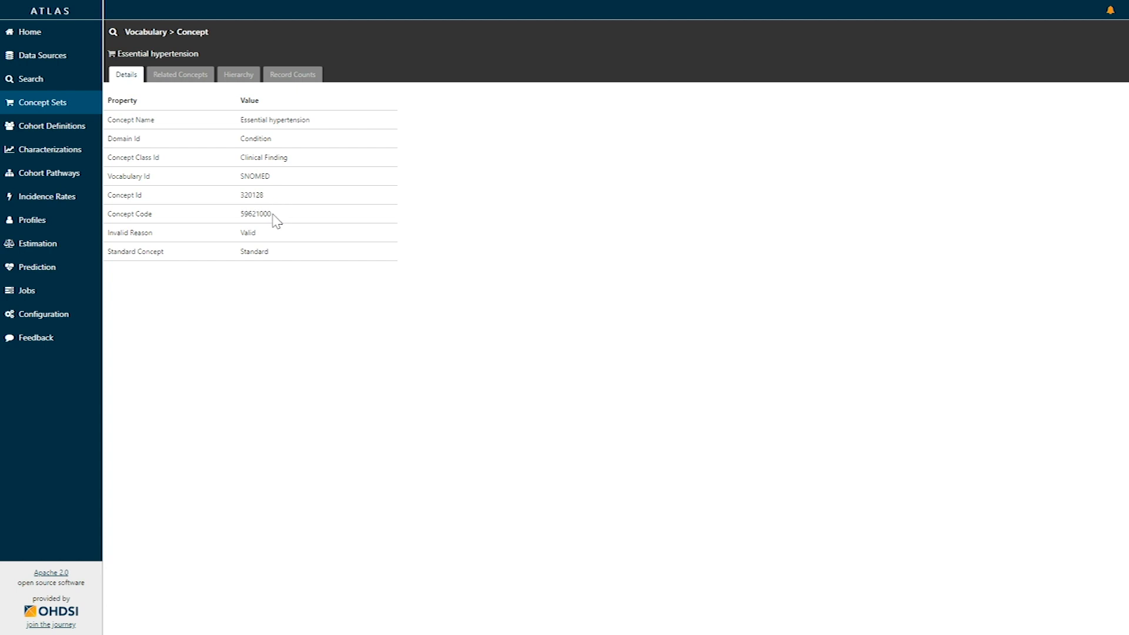
pyautogui.moveTo(240, 225)
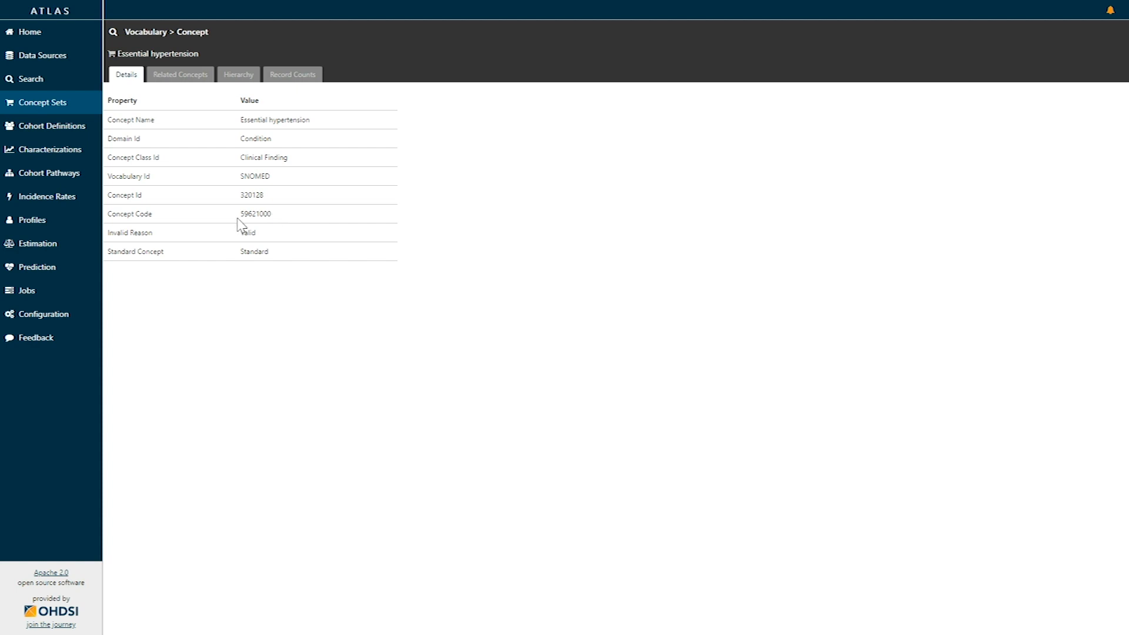
pyautogui.moveTo(282, 219)
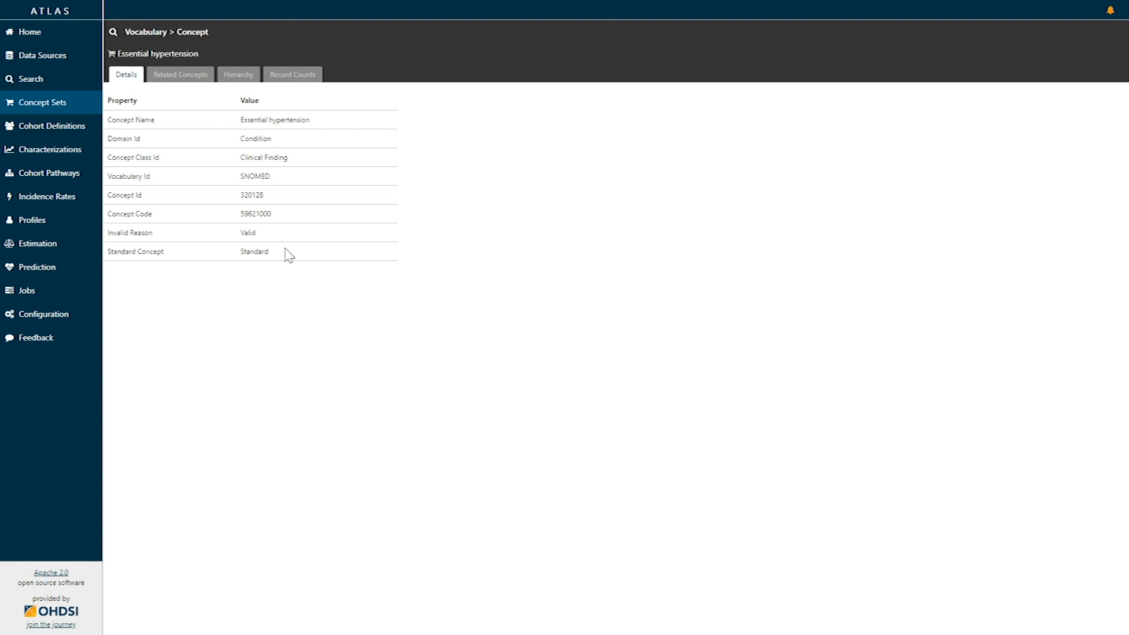
pyautogui.moveTo(180, 76)
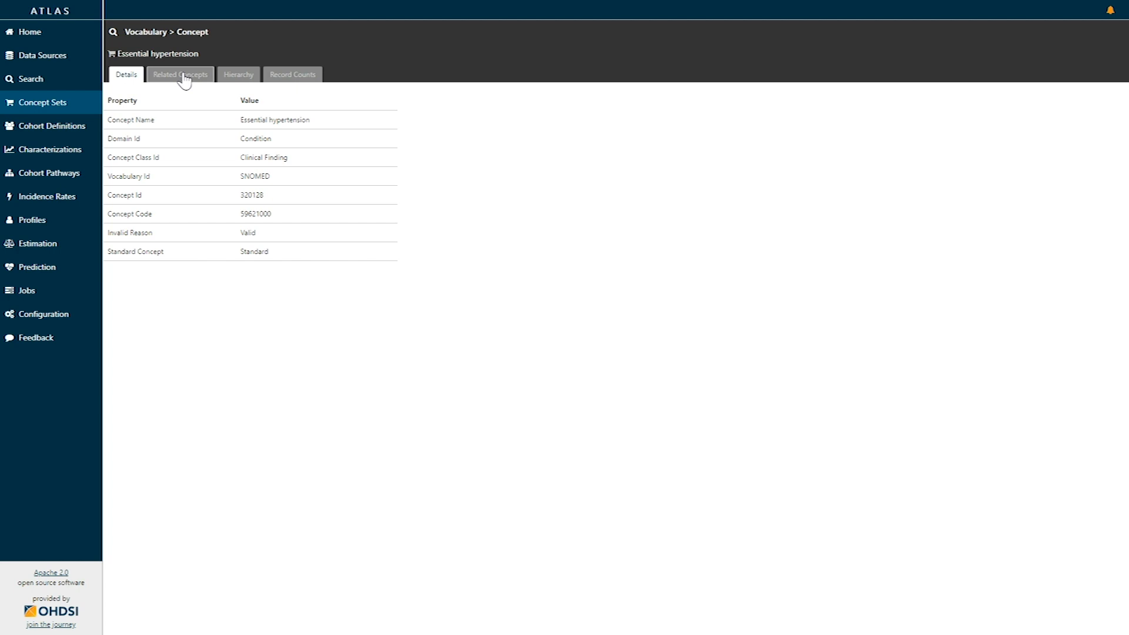
# Show the 100 concepts related to Essential hypertension.
pyautogui.click(179, 74)
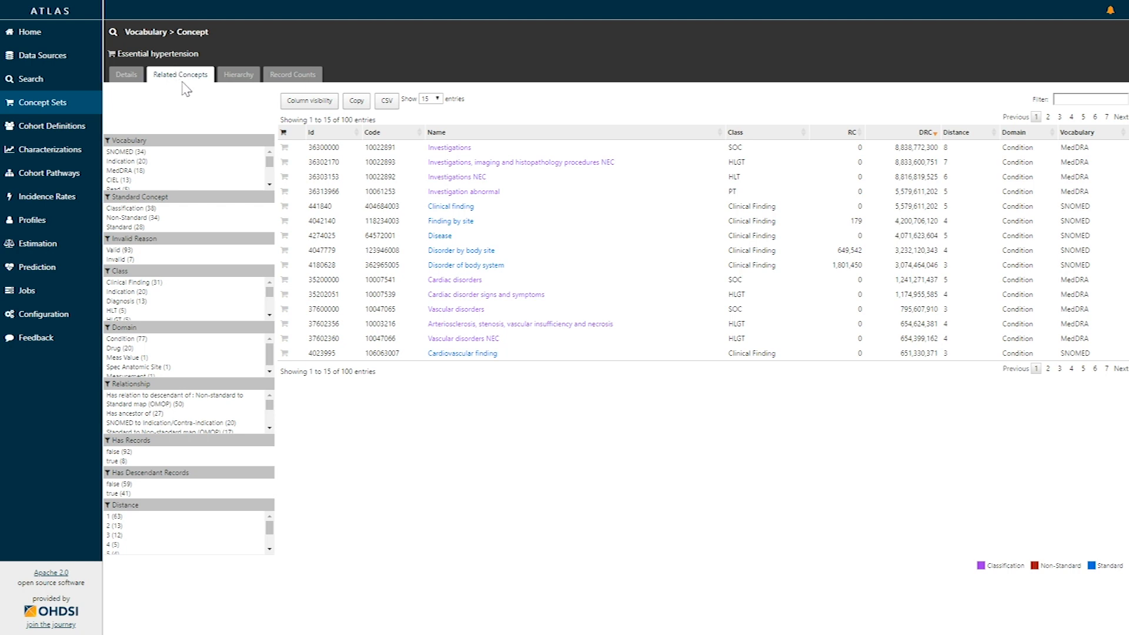
pyautogui.moveTo(462, 400)
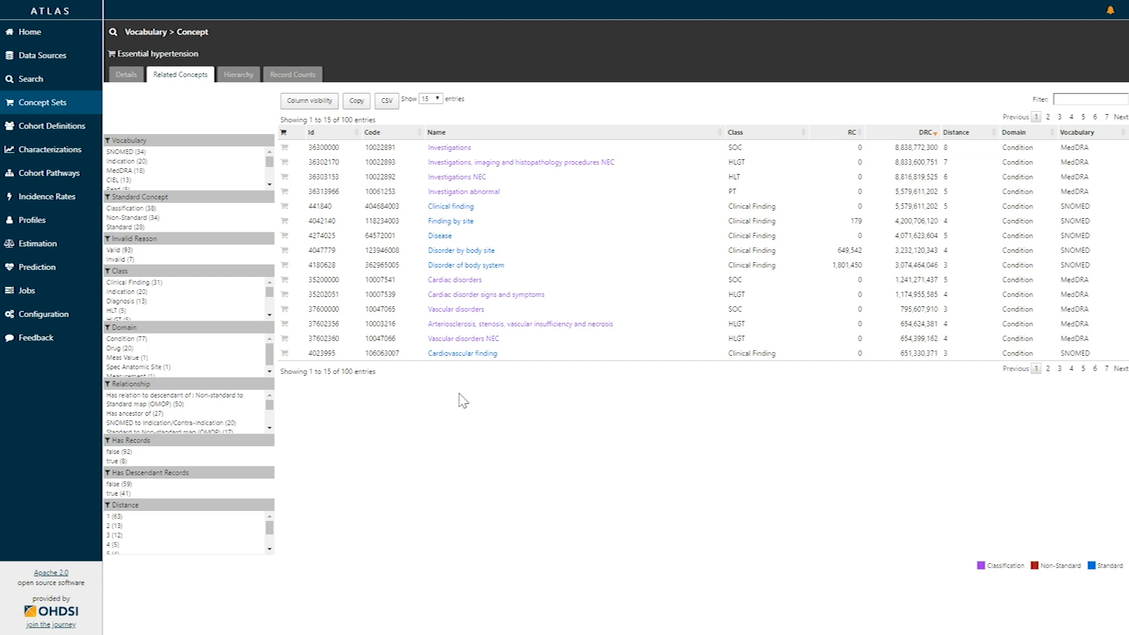
pyautogui.moveTo(532, 132)
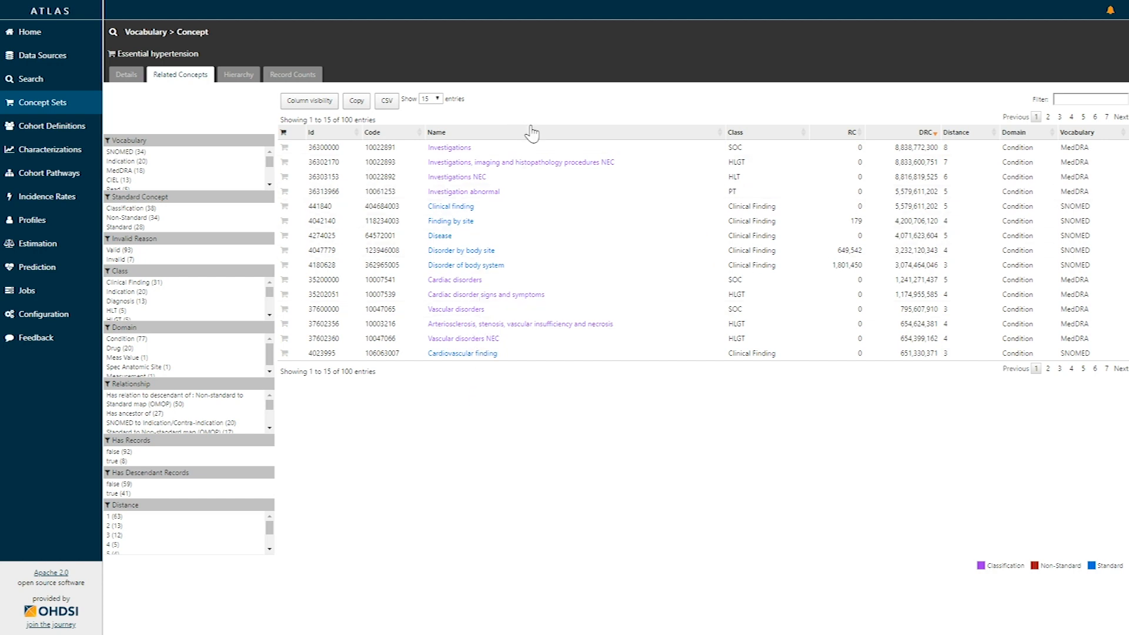
pyautogui.moveTo(258, 159)
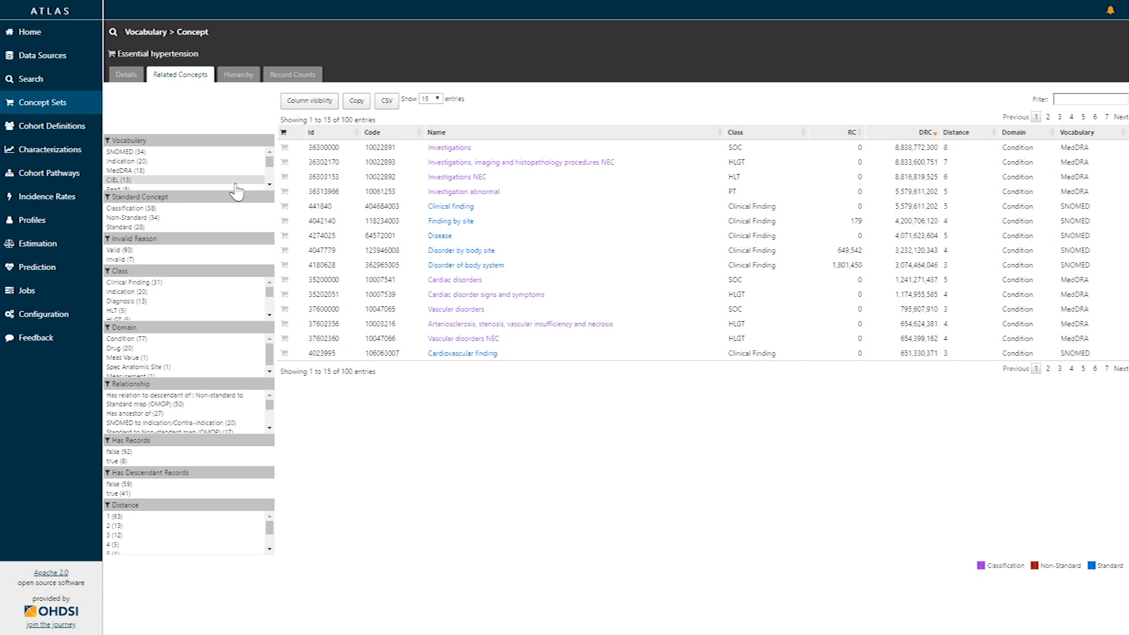
pyautogui.moveTo(233, 184)
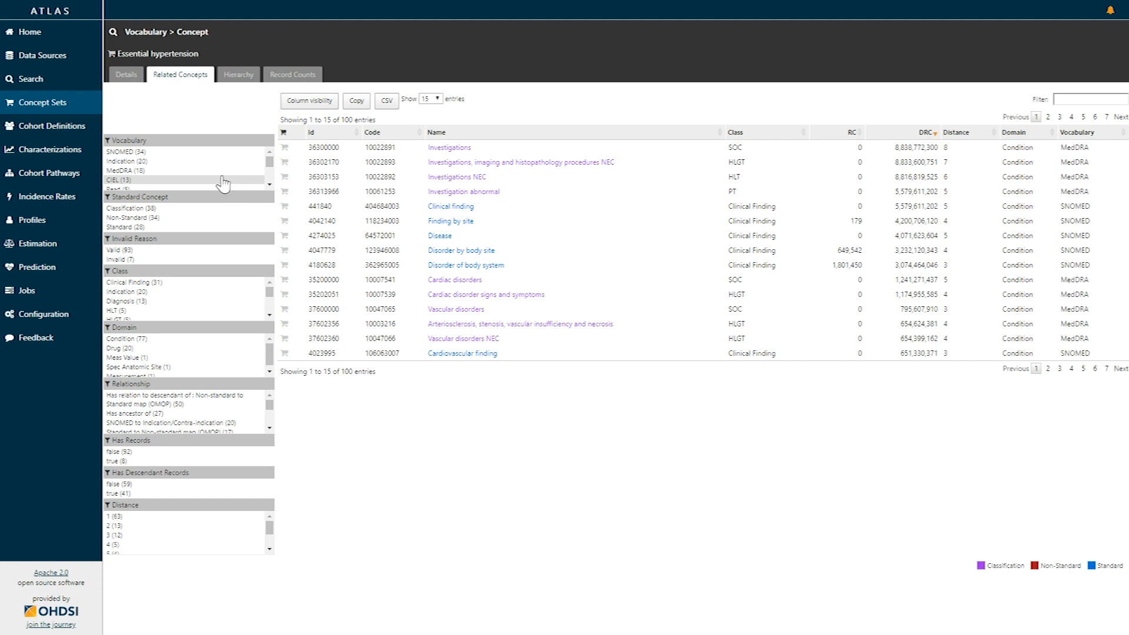
pyautogui.moveTo(227, 380)
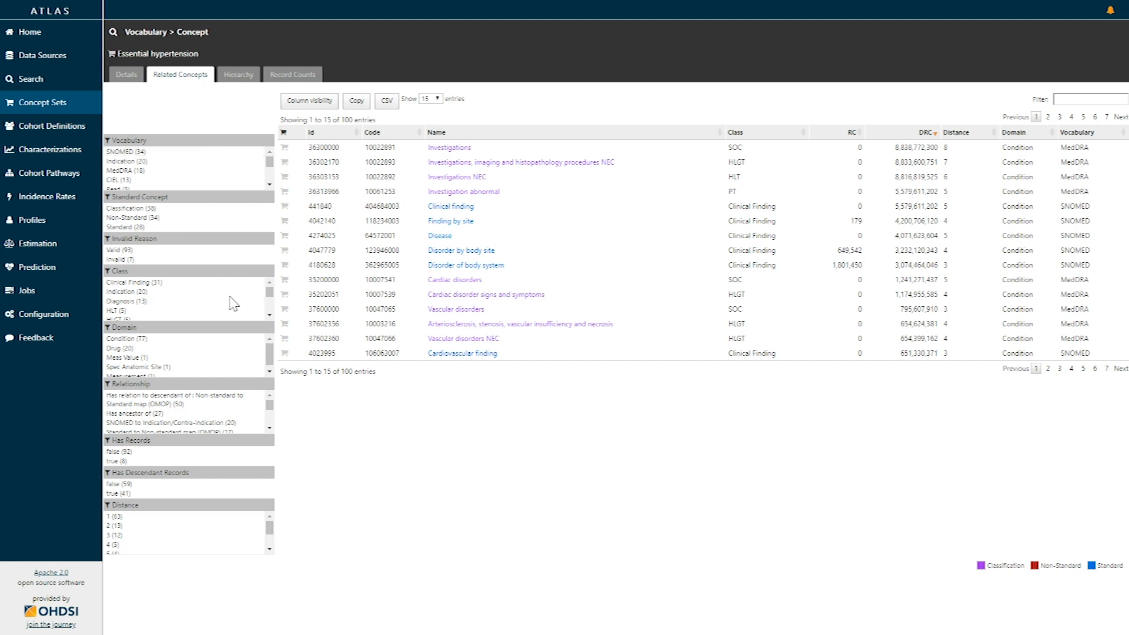
pyautogui.moveTo(246, 234)
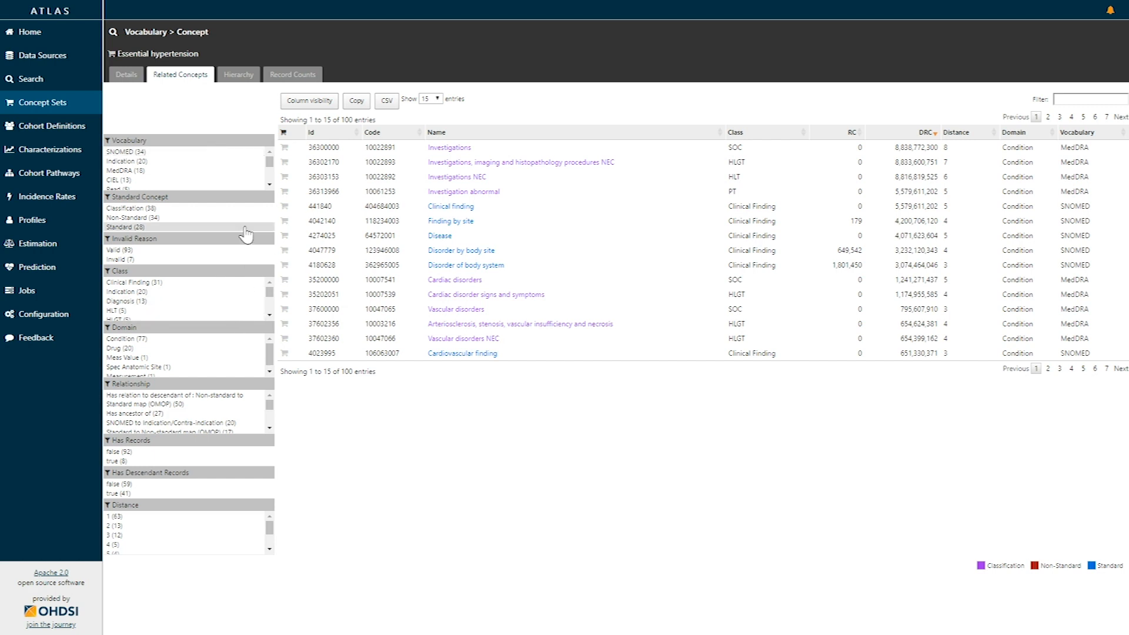
pyautogui.moveTo(237, 345)
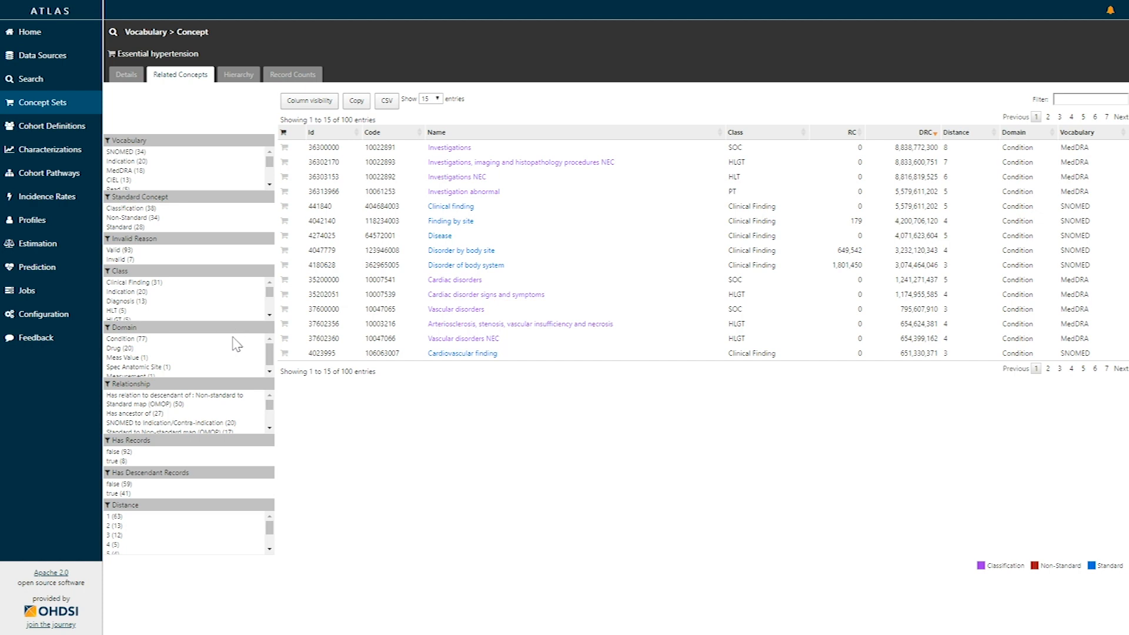
pyautogui.moveTo(225, 381)
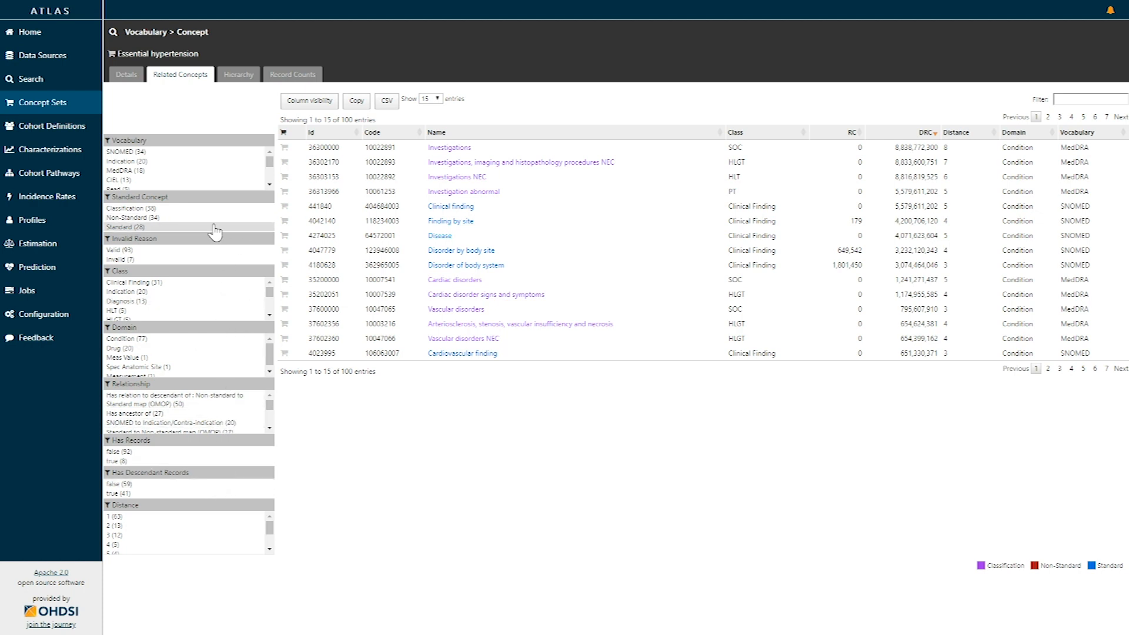
# Filter related concepts to Standard with 'Has ancestor of', leaving 9 SNOMED entries.
pyautogui.click(126, 227)
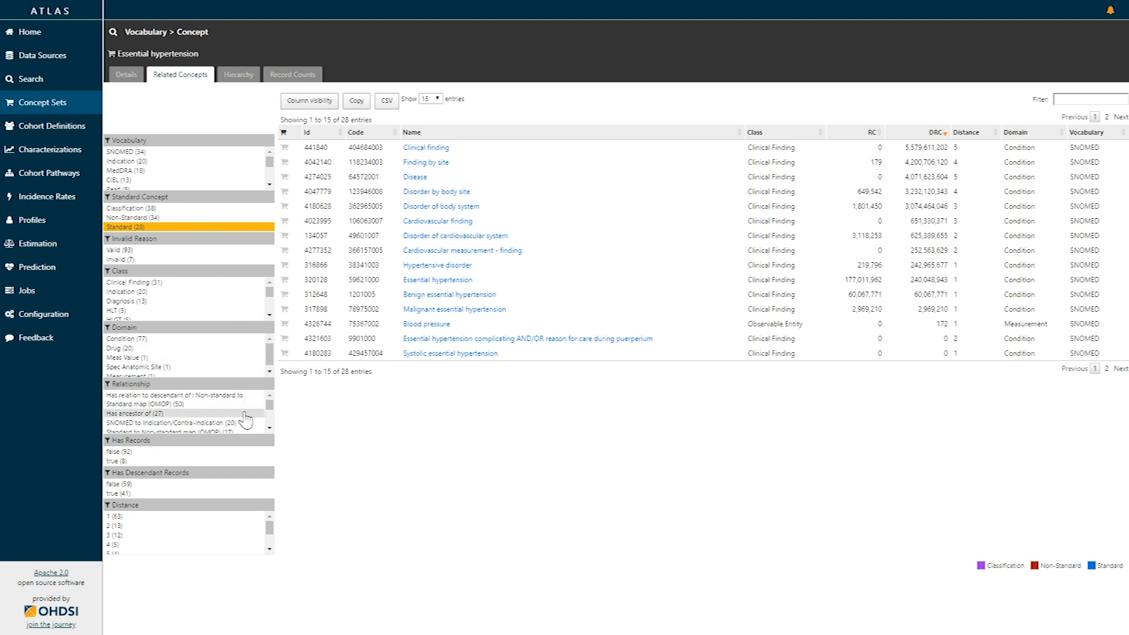
pyautogui.click(135, 412)
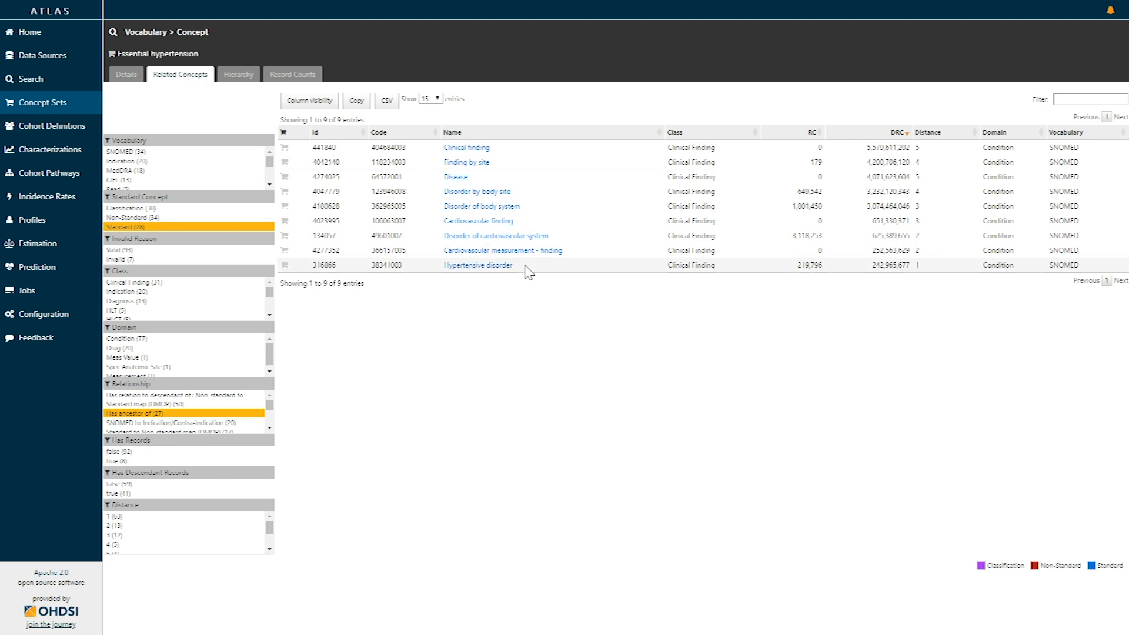
pyautogui.moveTo(519, 244)
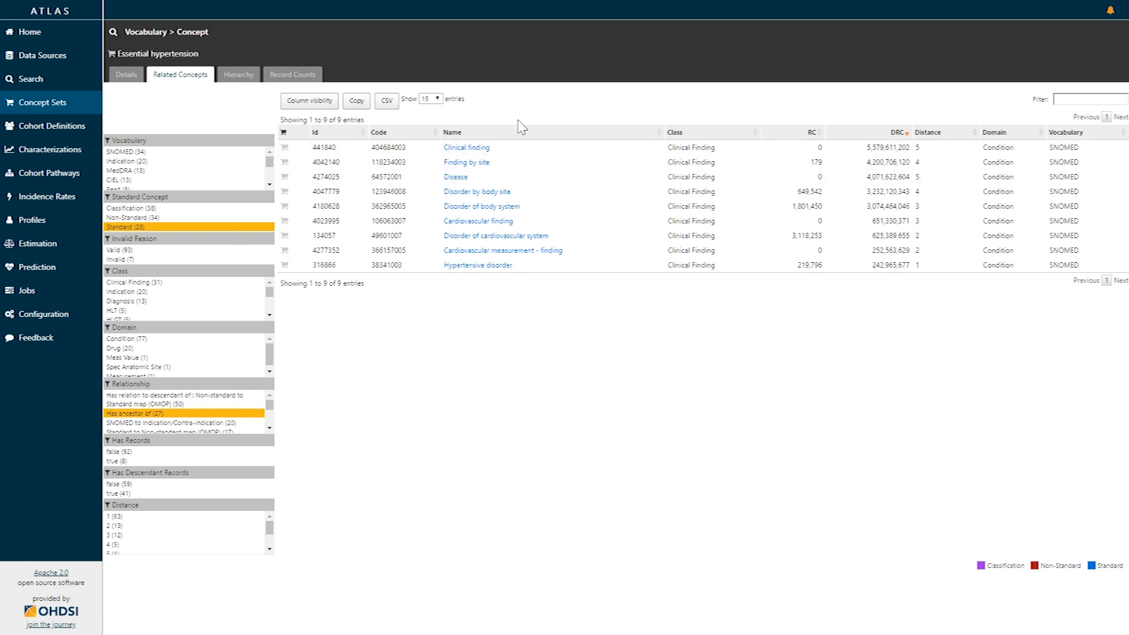
pyautogui.moveTo(431, 302)
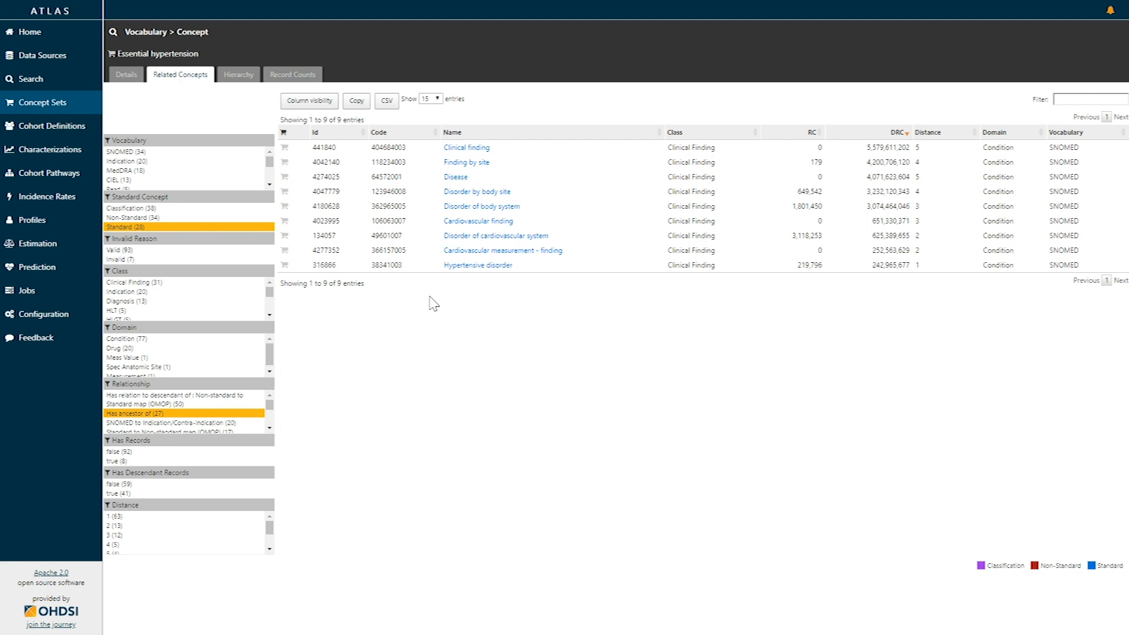
pyautogui.moveTo(426, 295)
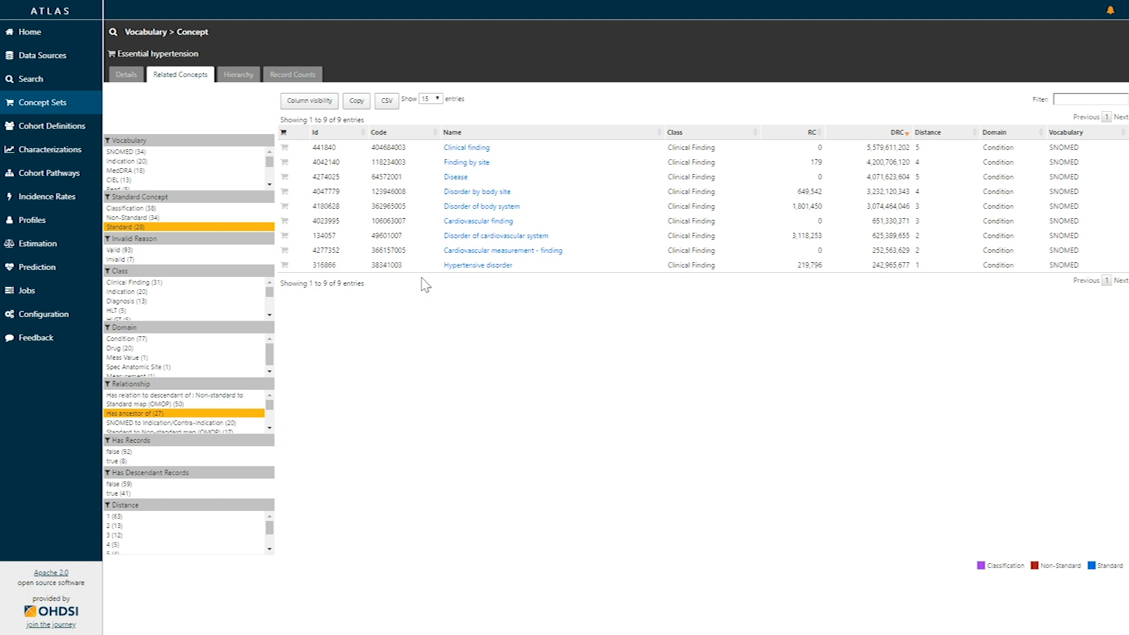
pyautogui.moveTo(259, 113)
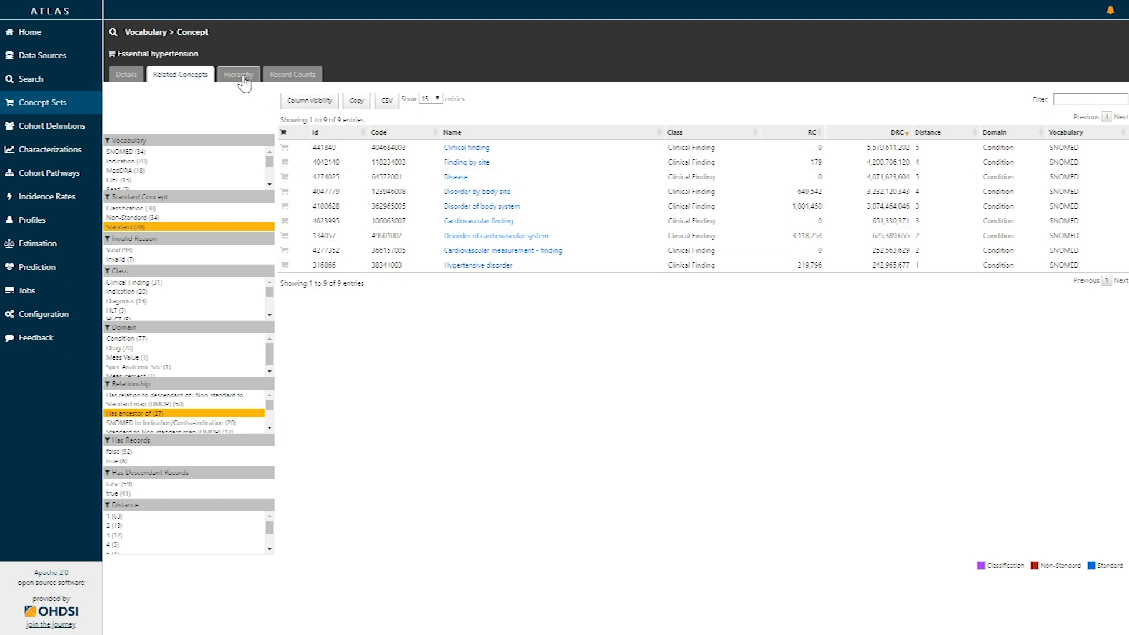
# View Essential hypertension's hierarchy of parents and children, then return to the nine filtered ancestors.
pyautogui.click(238, 74)
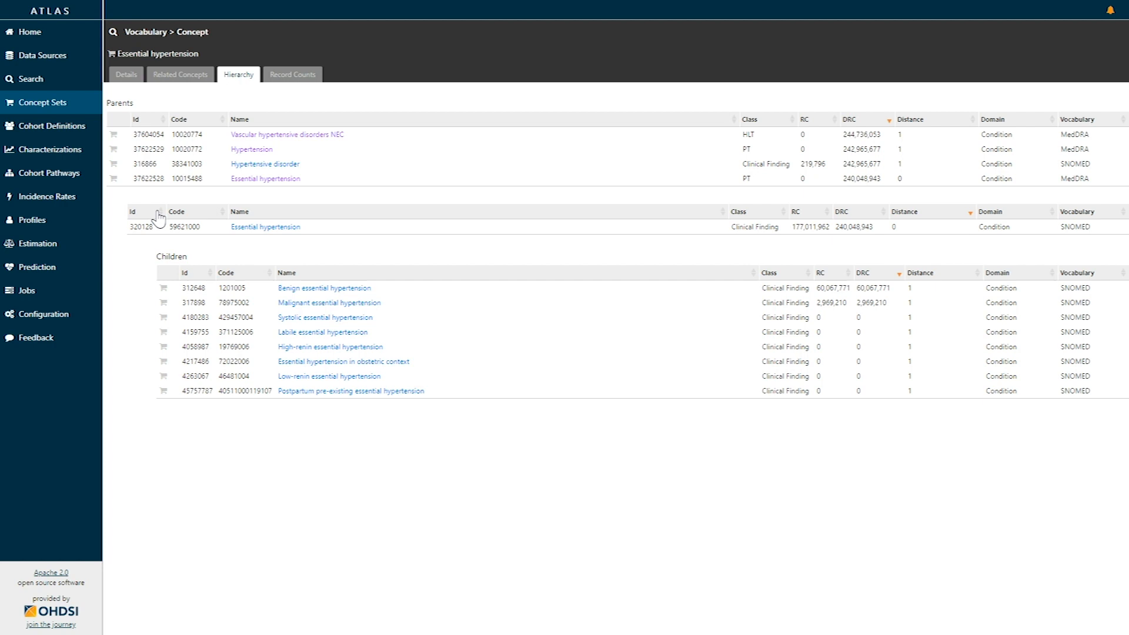
pyautogui.moveTo(147, 201)
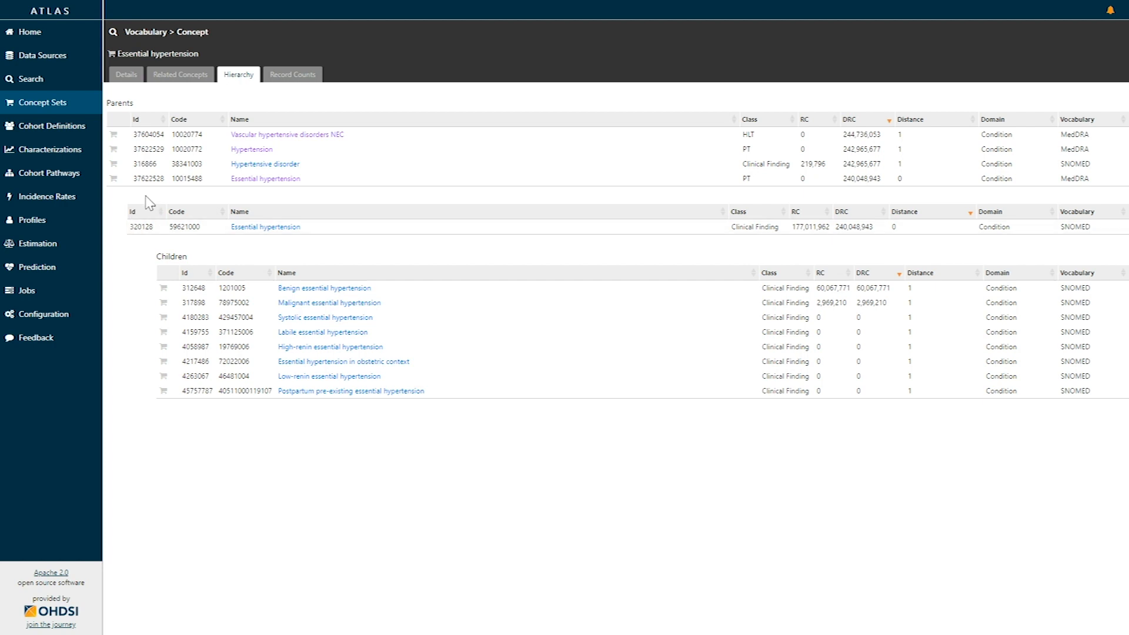
pyautogui.moveTo(146, 223)
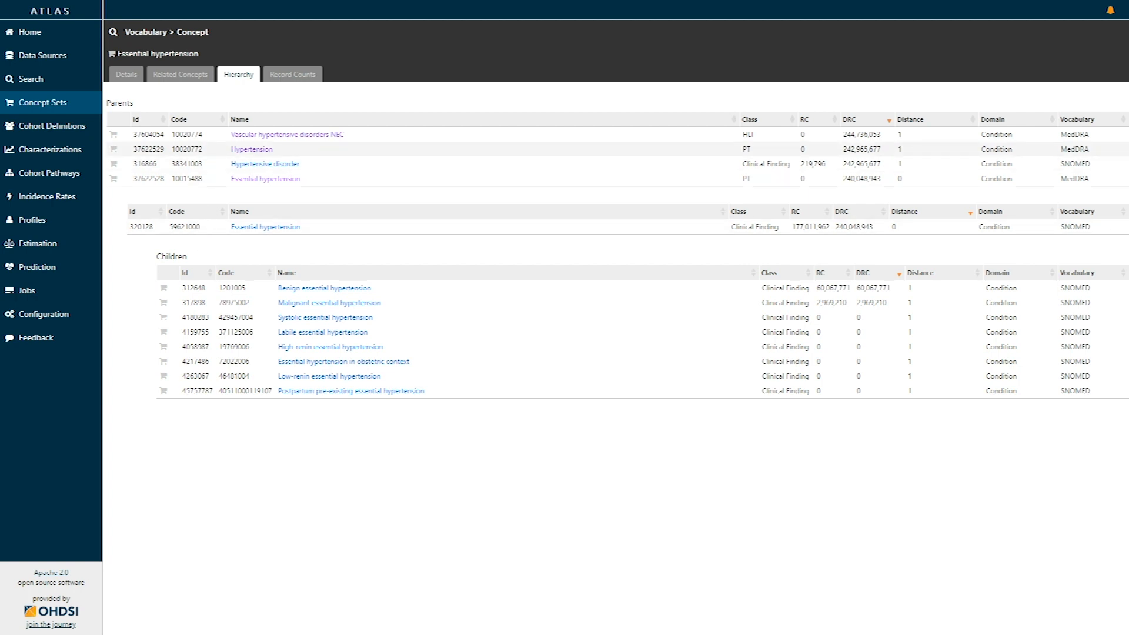
pyautogui.moveTo(170, 154)
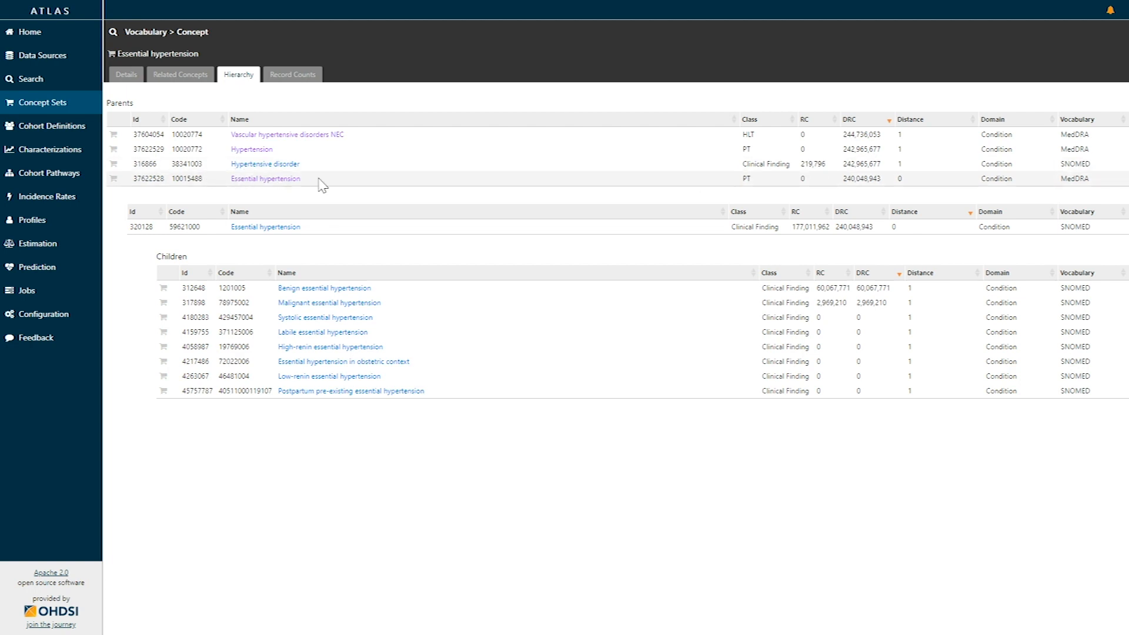
pyautogui.moveTo(147, 214)
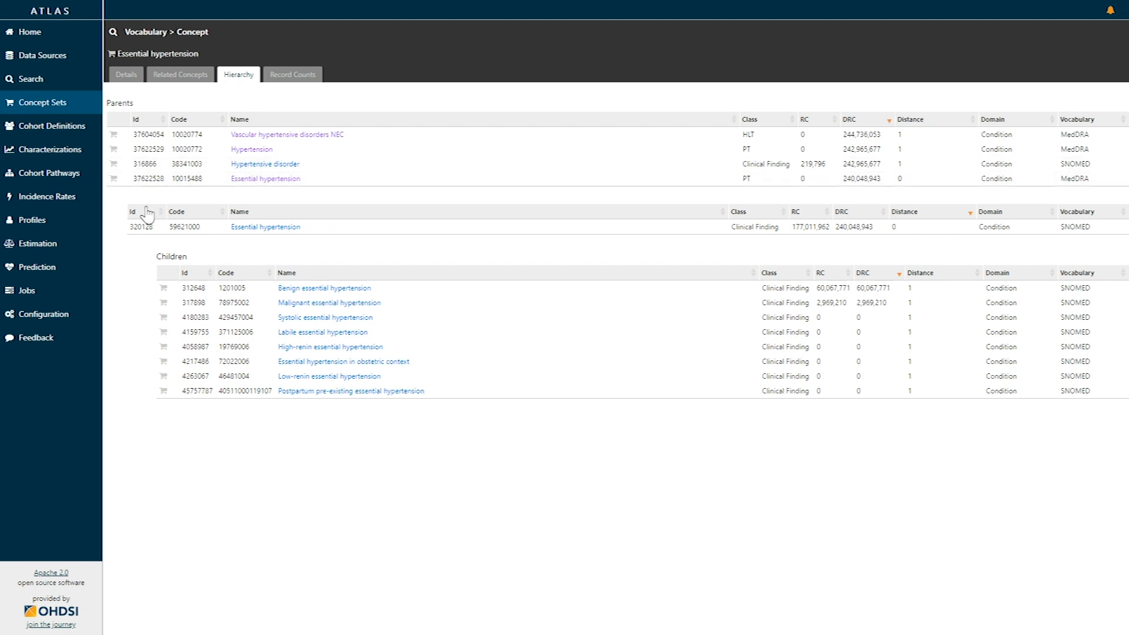
pyautogui.moveTo(156, 267)
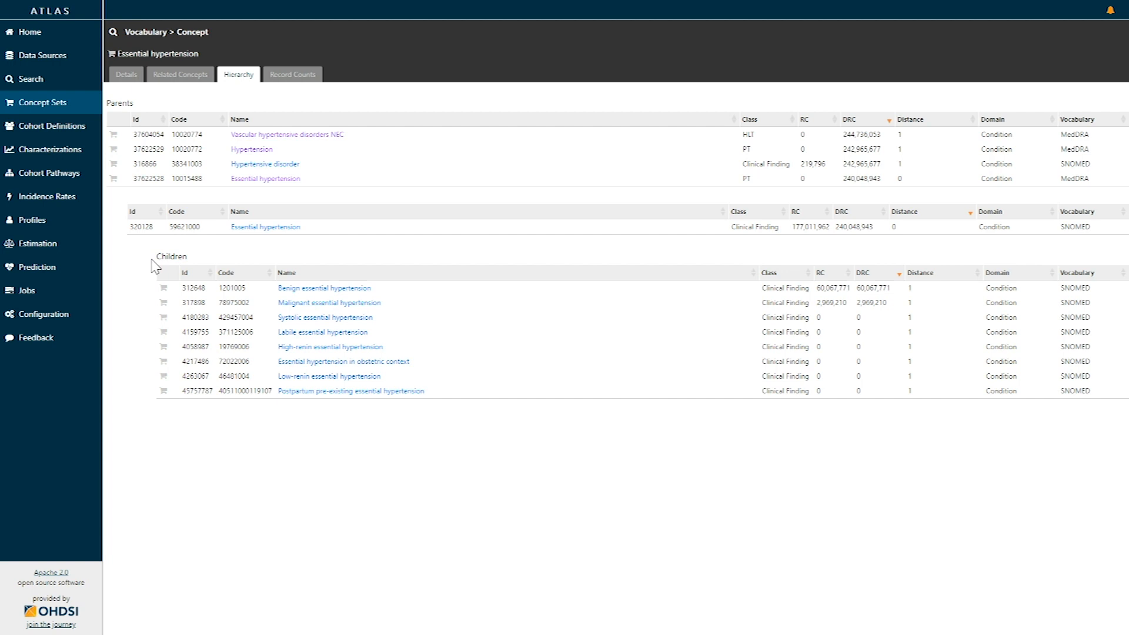
pyautogui.moveTo(286, 250)
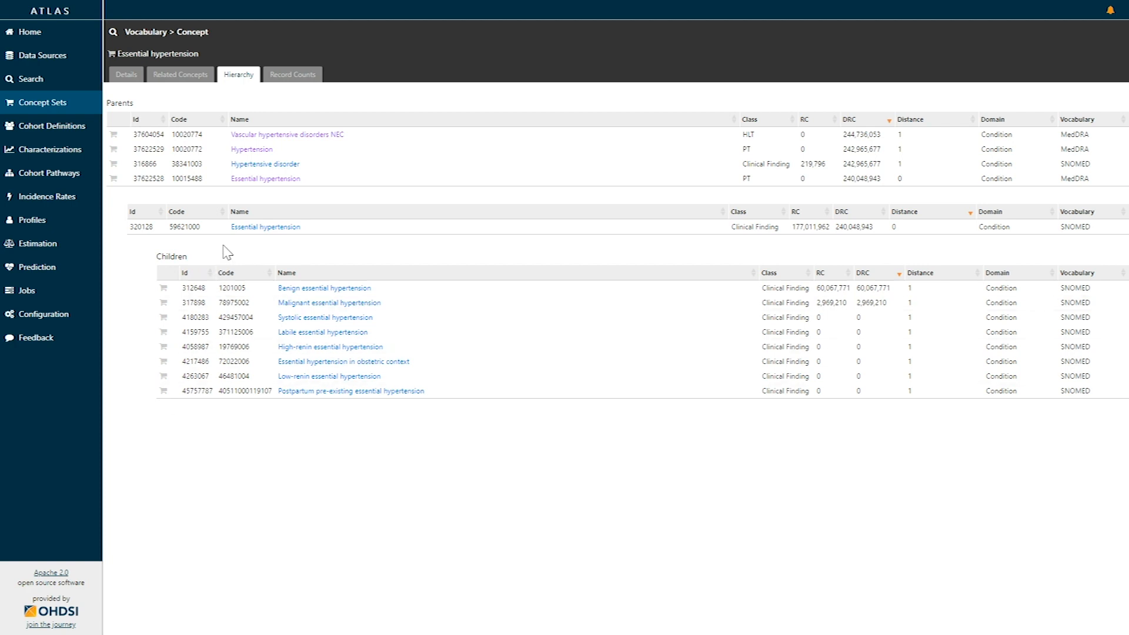
pyautogui.moveTo(277, 306)
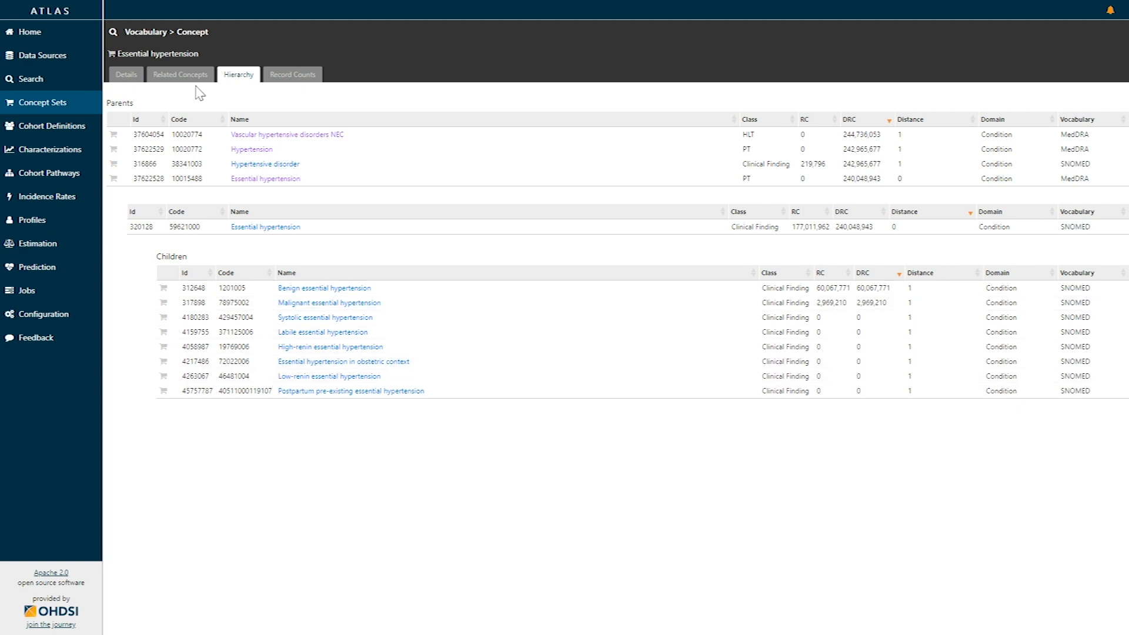
pyautogui.moveTo(180, 75)
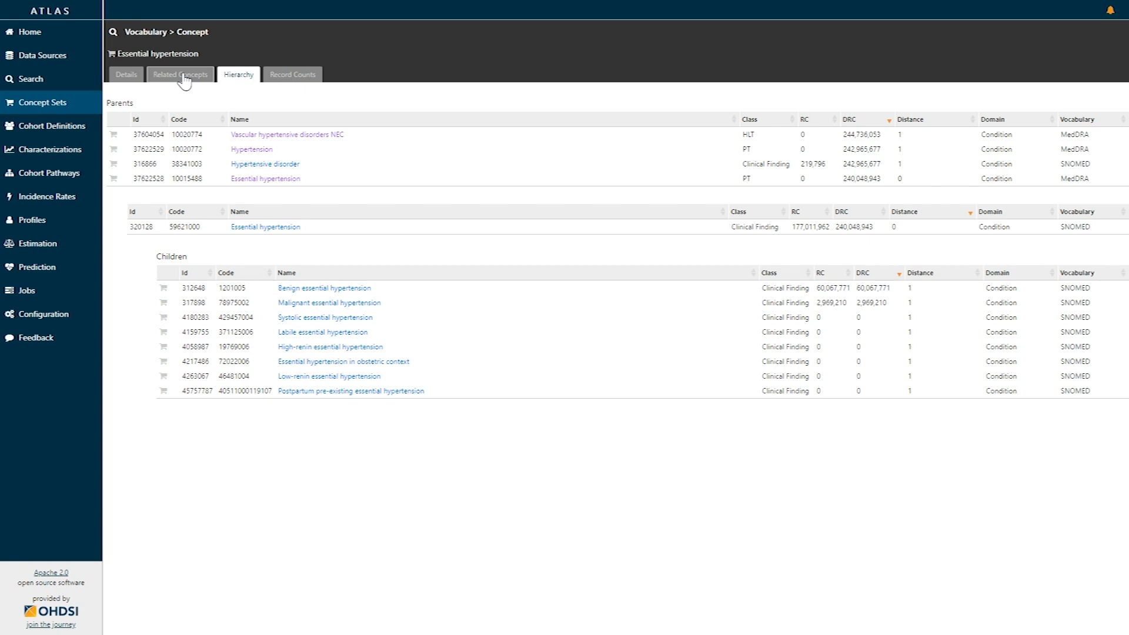
pyautogui.click(180, 74)
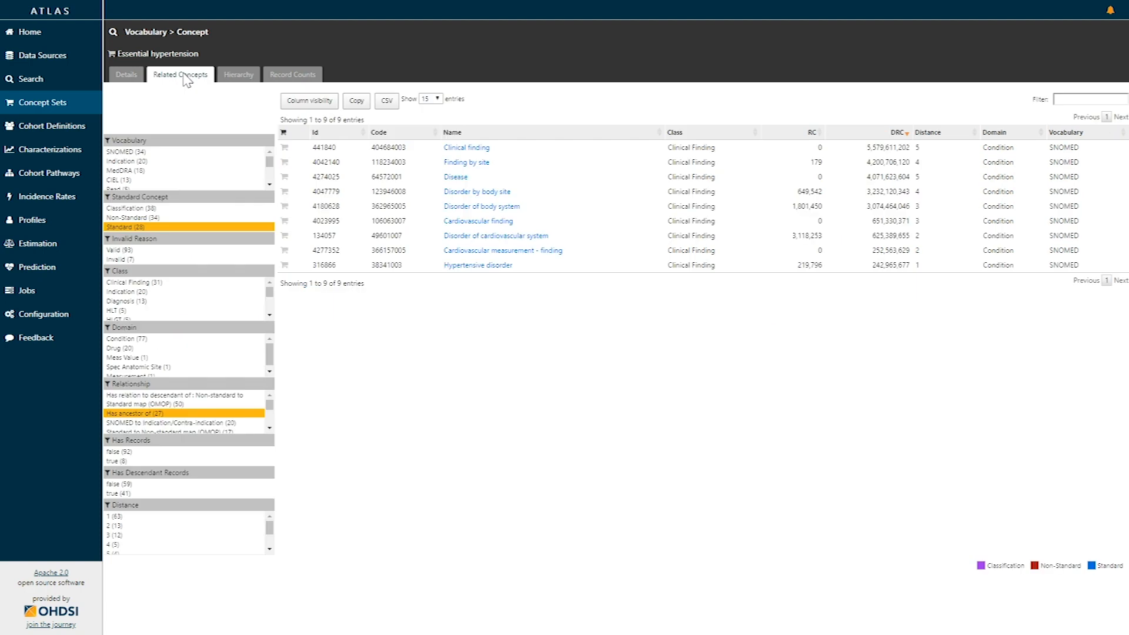
pyautogui.moveTo(151, 78)
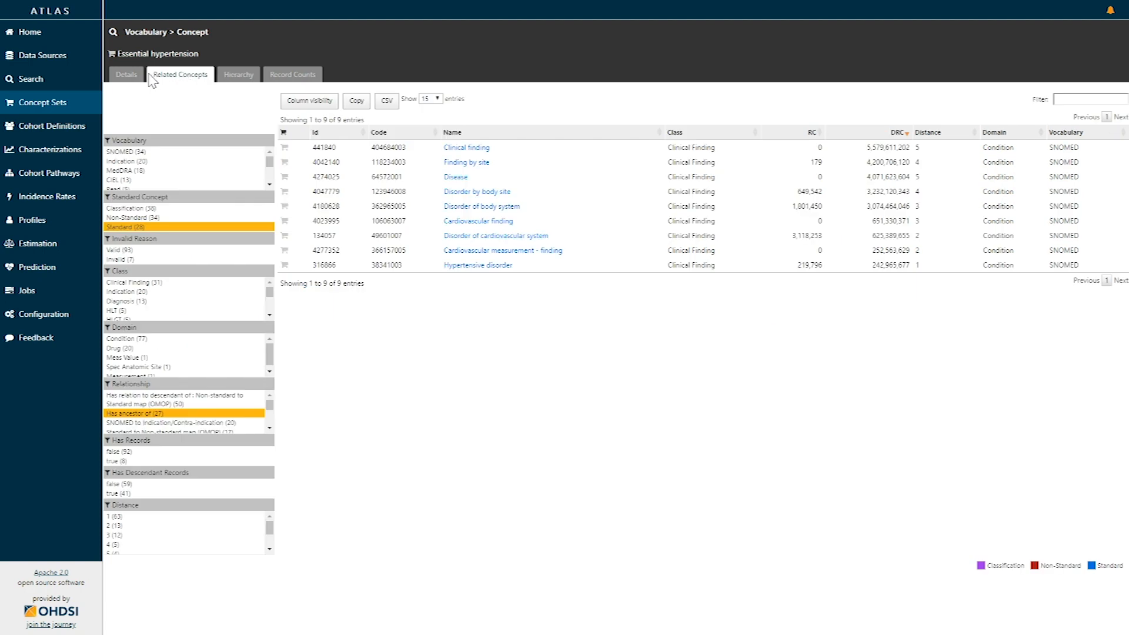
# Search for '401.' (28 matches) and narrow to the three ICD9CM essential hypertension codes.
pyautogui.click(30, 79)
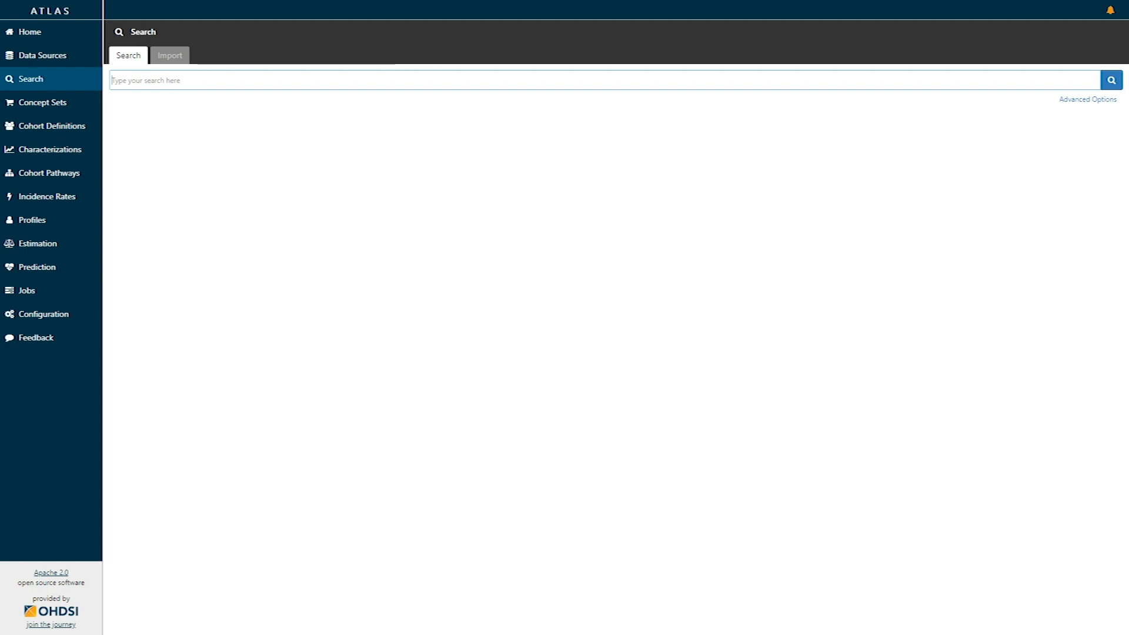
pyautogui.write('401.')
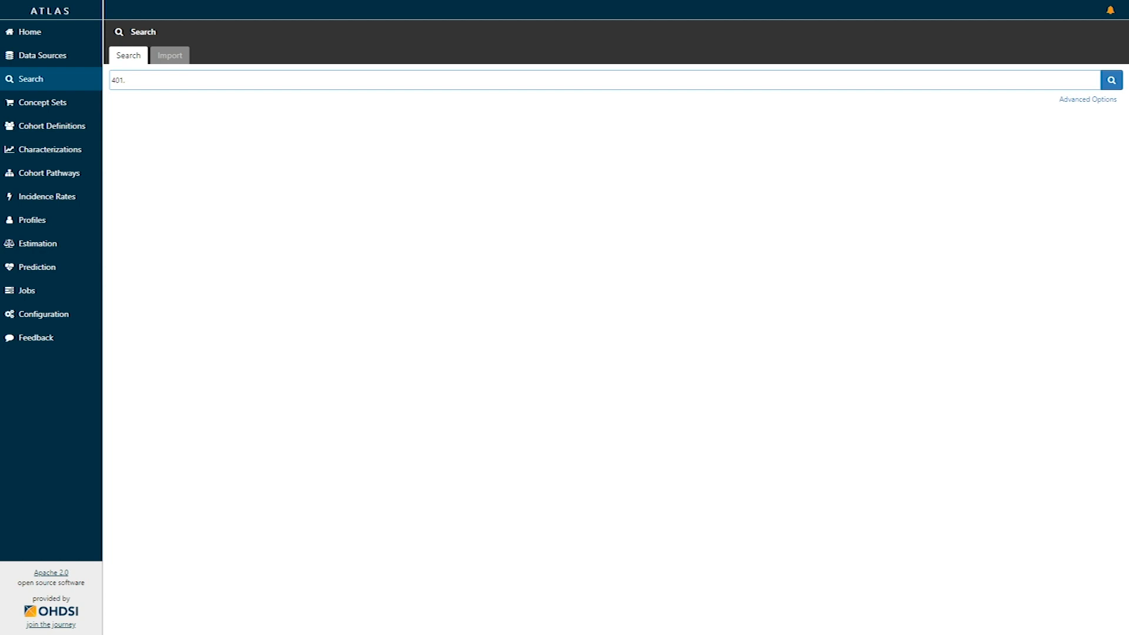
pyautogui.click(1111, 80)
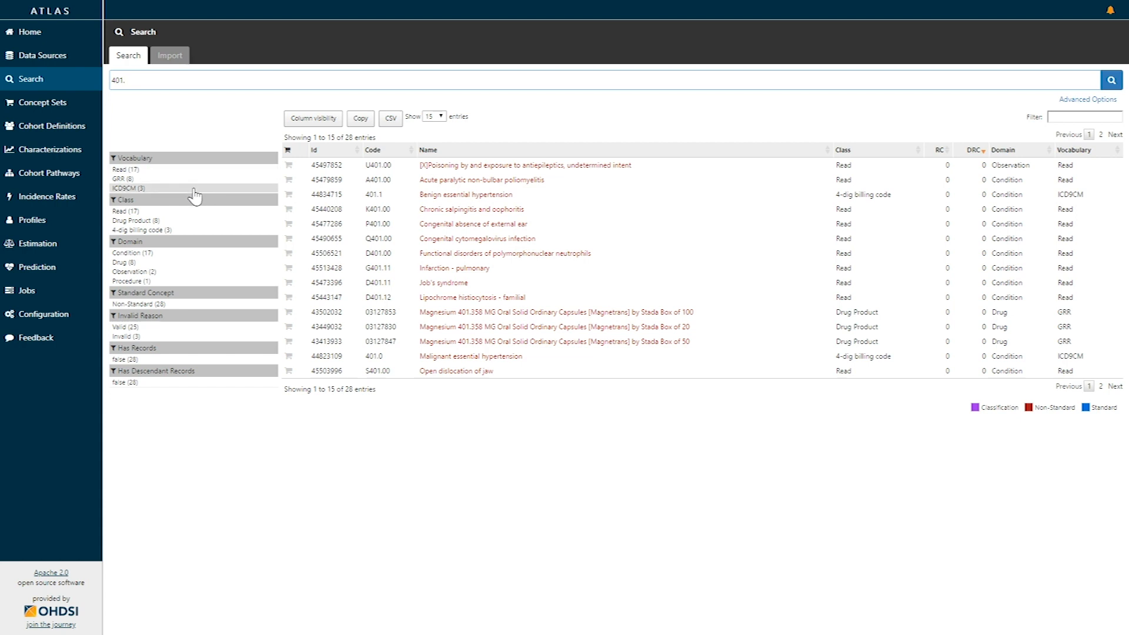
pyautogui.click(191, 188)
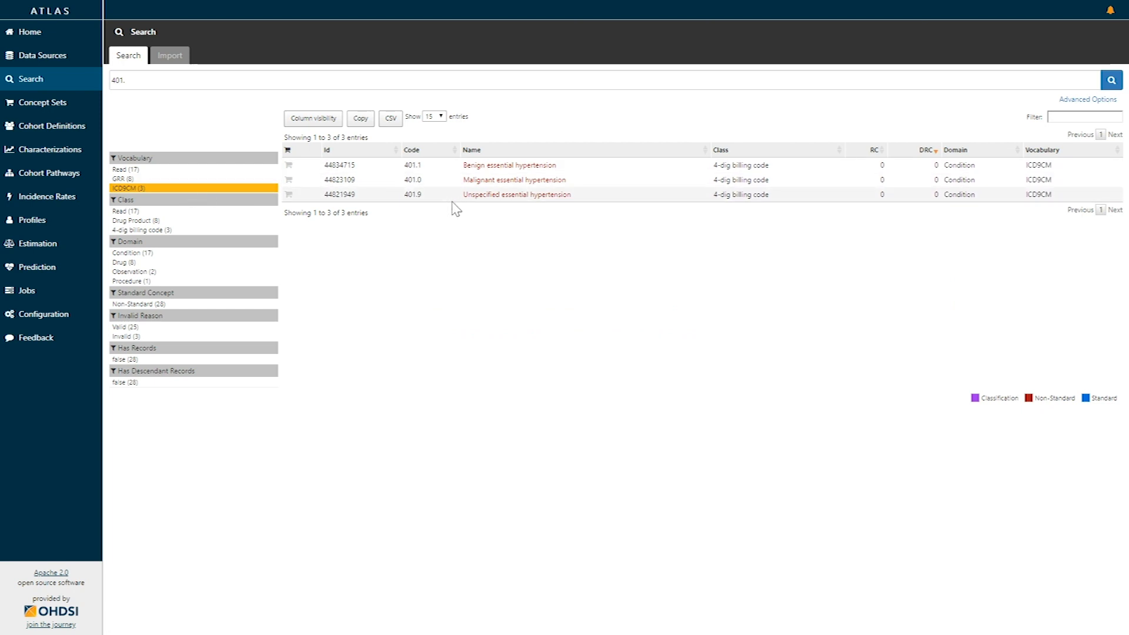
pyautogui.moveTo(461, 181)
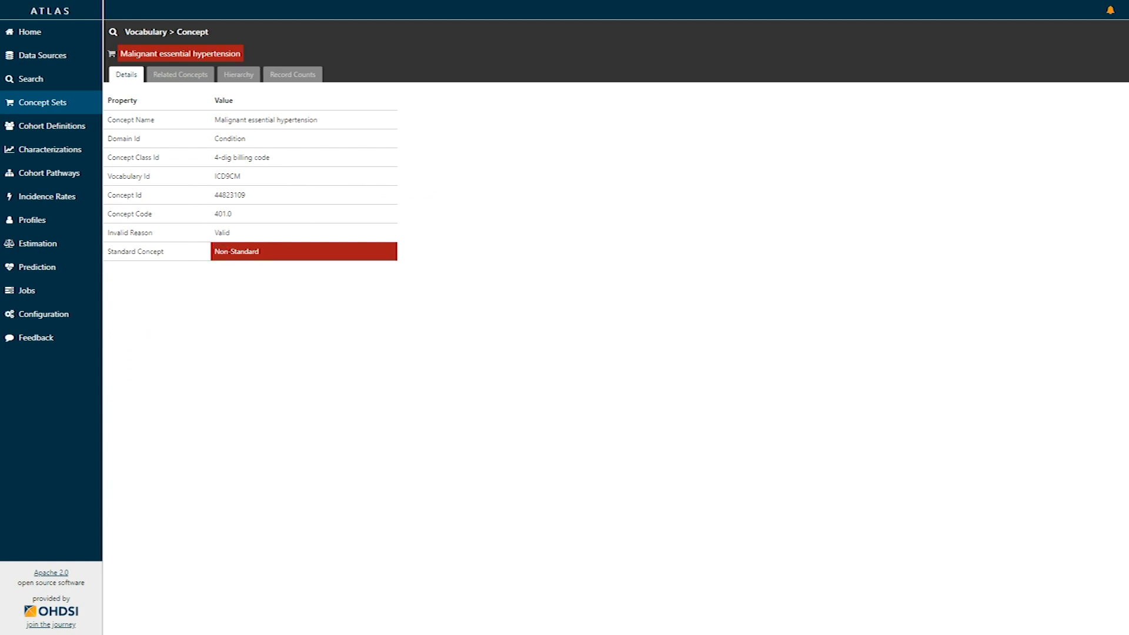
pyautogui.moveTo(194, 186)
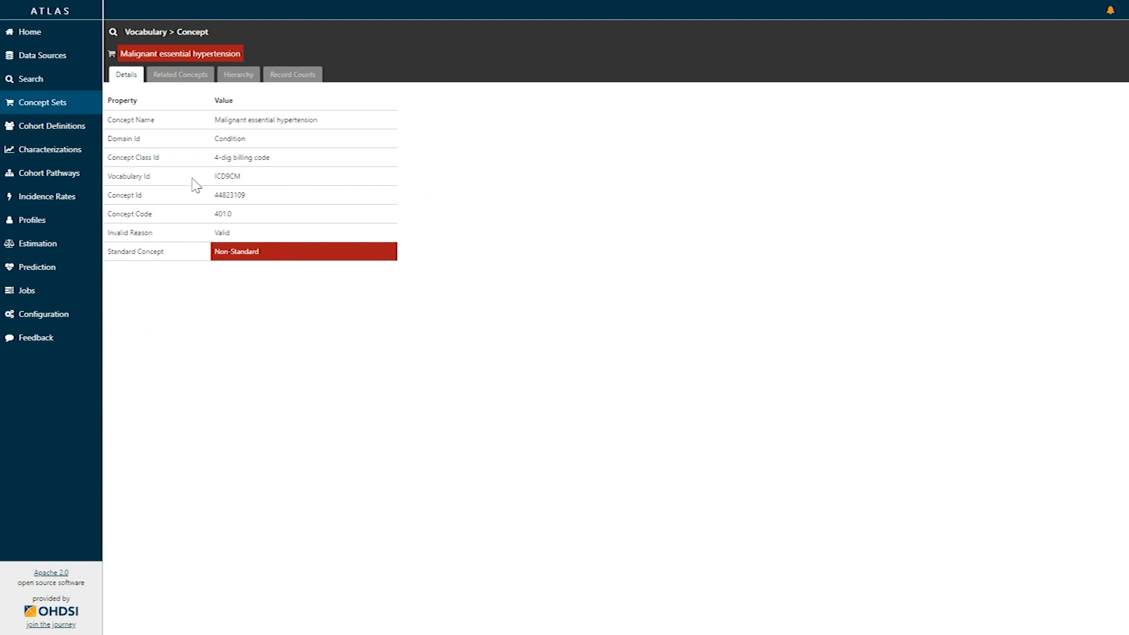
pyautogui.moveTo(215, 188)
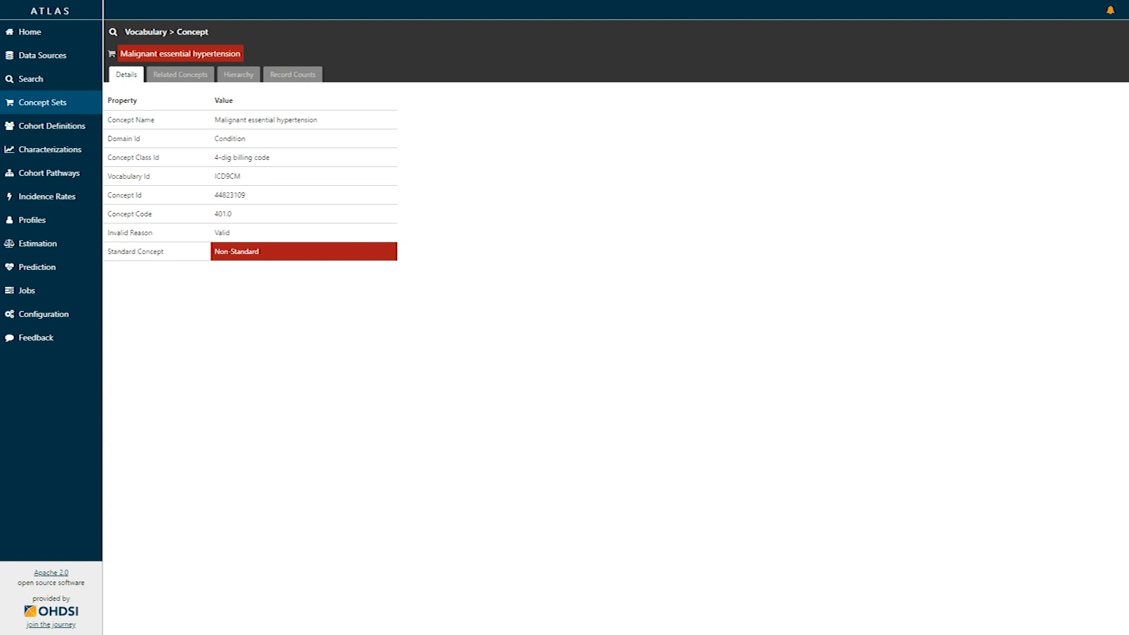
pyautogui.moveTo(195, 271)
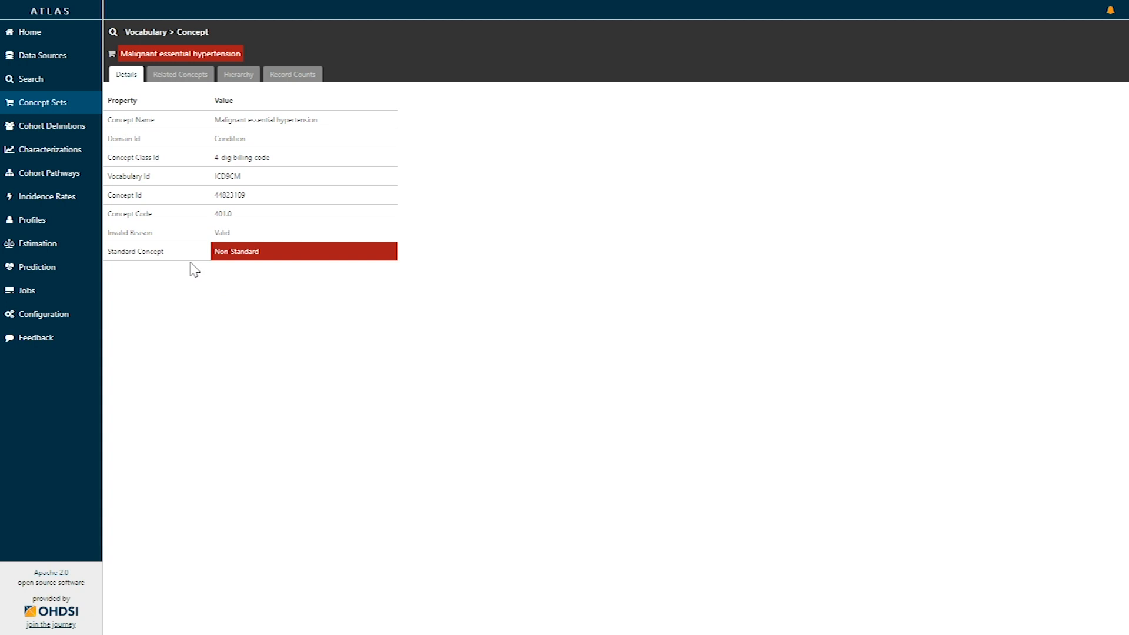
pyautogui.moveTo(189, 260)
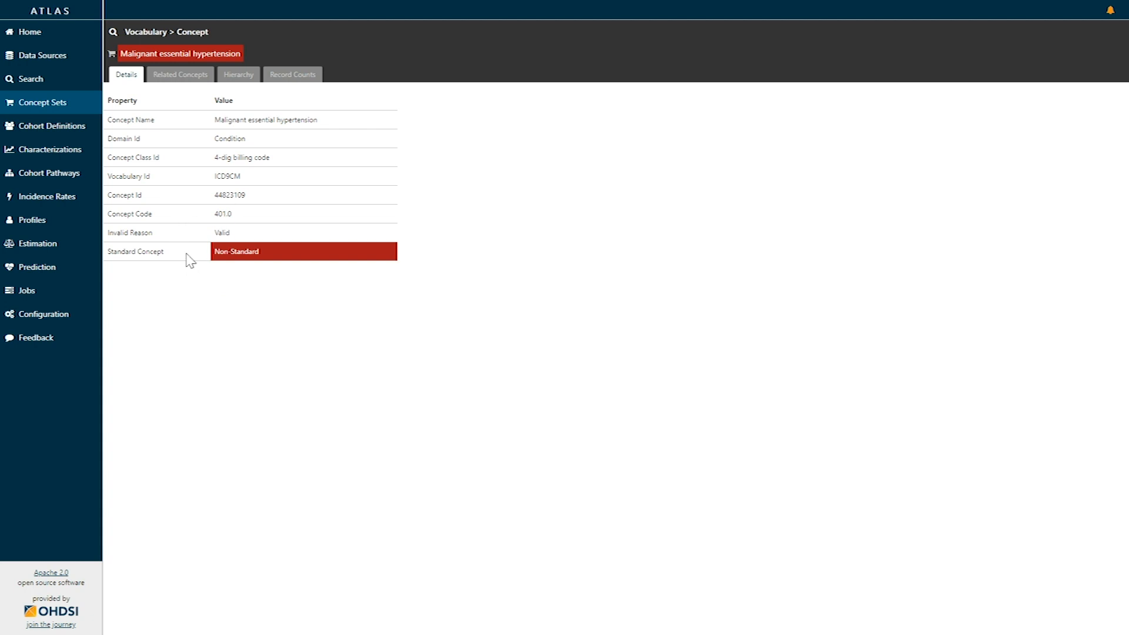
pyautogui.moveTo(190, 204)
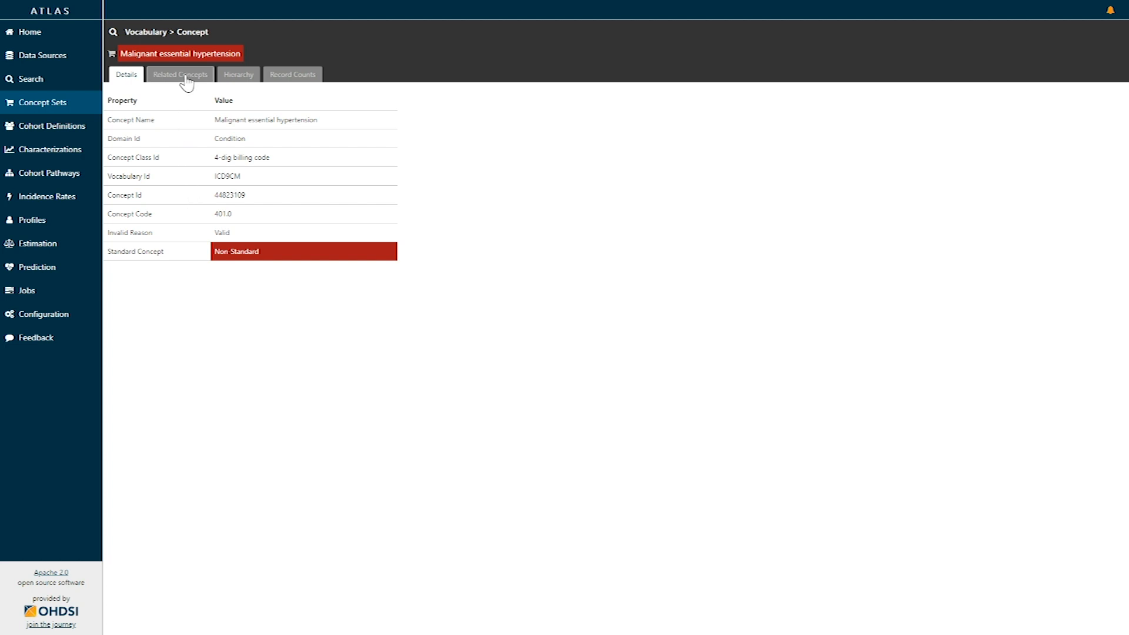
# Show the four concepts related to ICD9CM 401.0 Malignant essential hypertension.
pyautogui.click(180, 74)
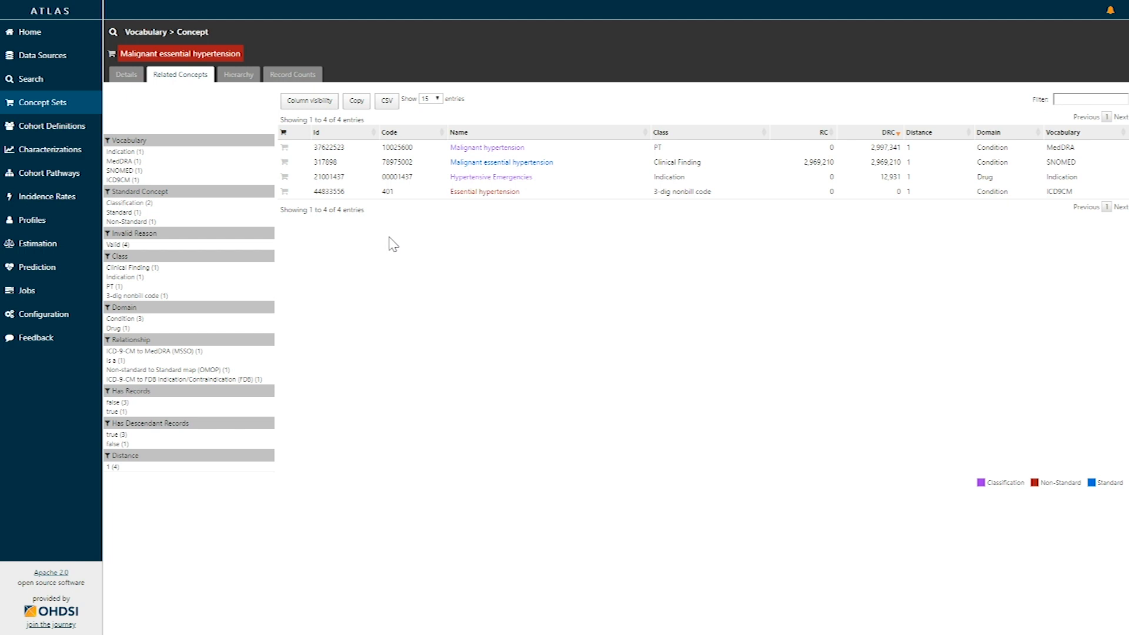
pyautogui.moveTo(223, 139)
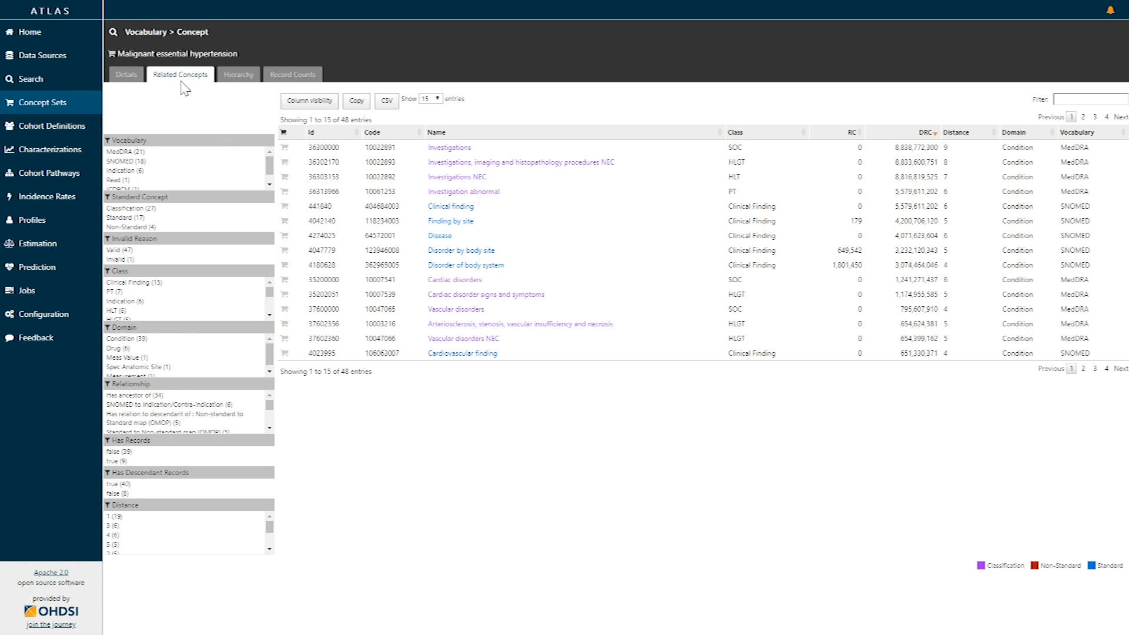
# View the hierarchy of the standard SNOMED Malignant essential hypertension concept, with five parents and no children.
pyautogui.click(238, 75)
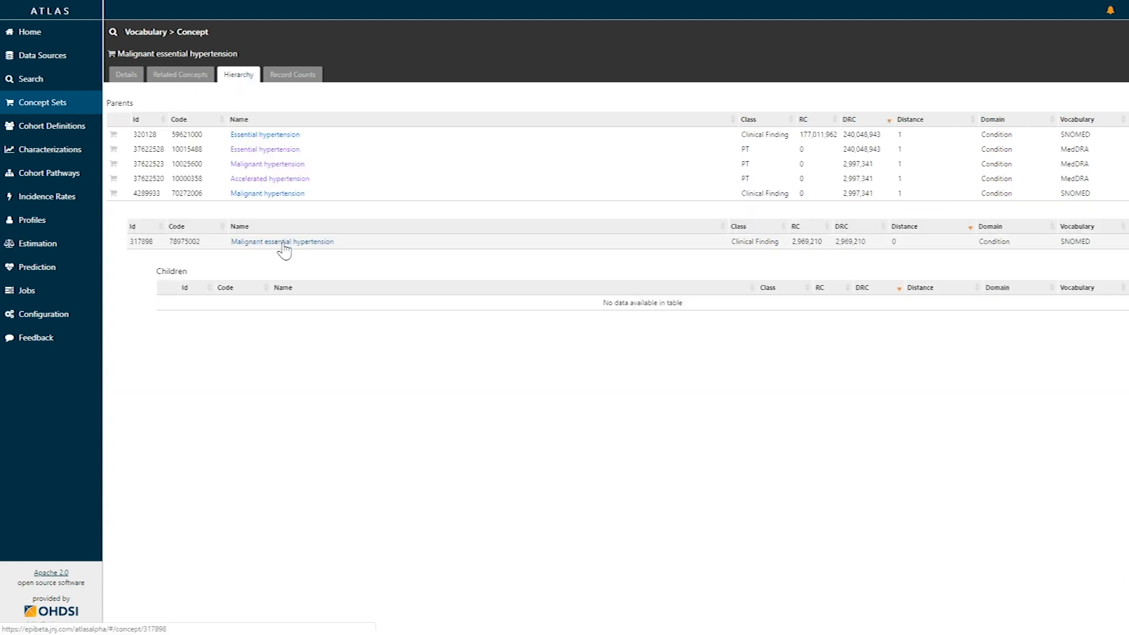
pyautogui.moveTo(232, 259)
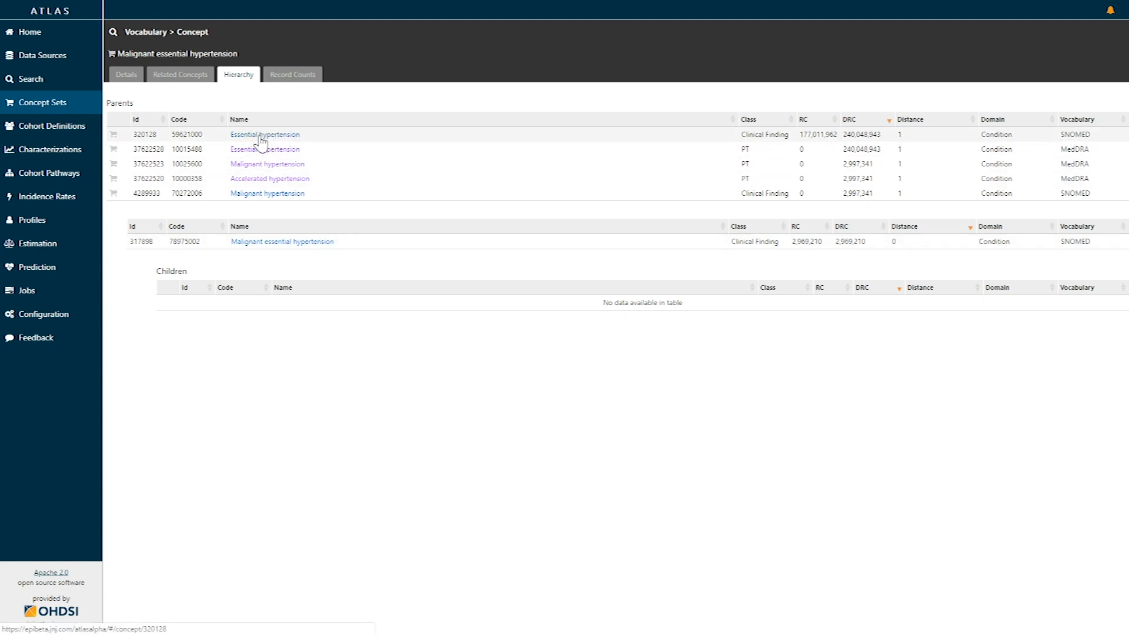
# Open the parent concept Essential hypertension, showing its four parents and eight SNOMED children.
pyautogui.click(264, 134)
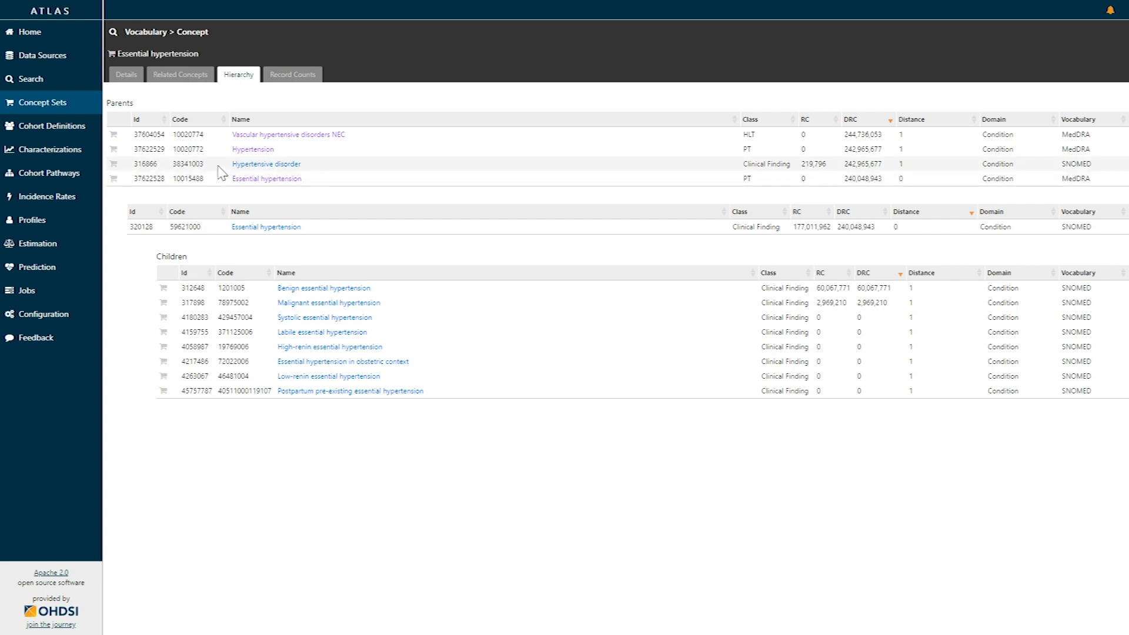
pyautogui.moveTo(226, 262)
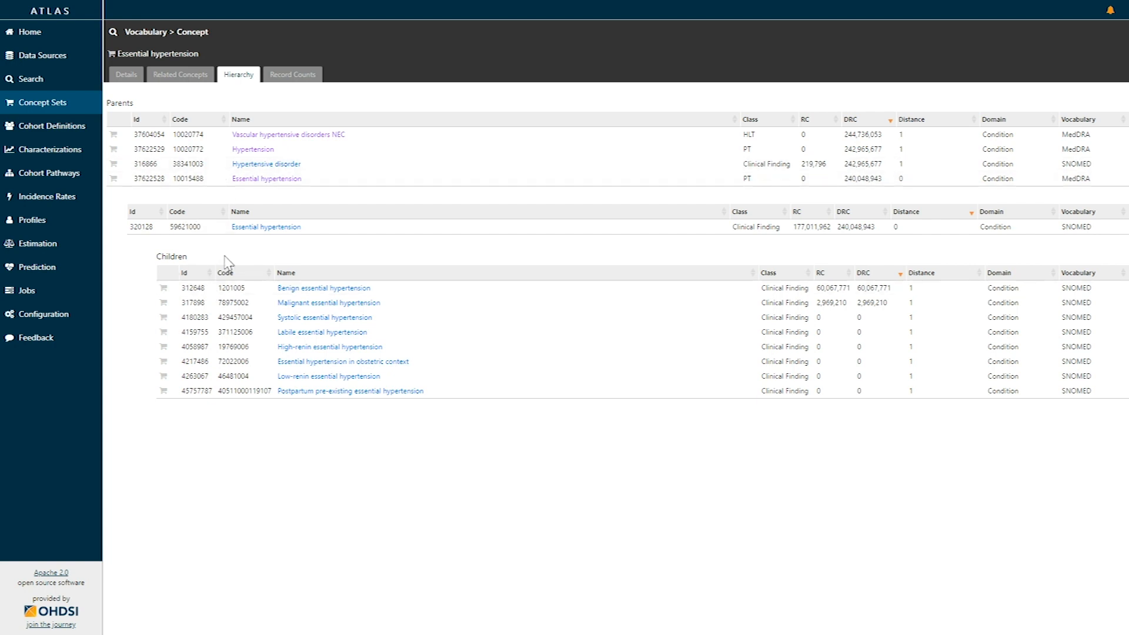